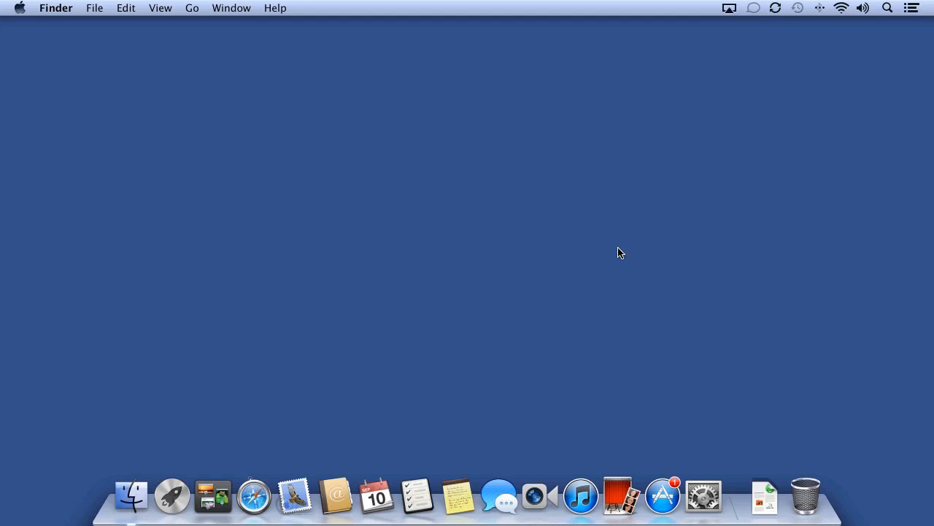
mouse_move(523, 335)
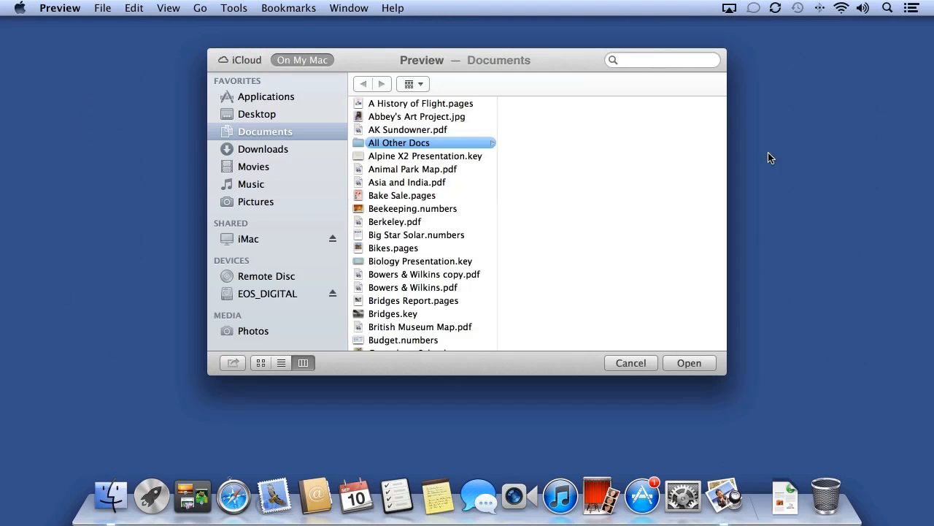
- Open IMG_2906.jpg from Pictures > My Favorite Images in Preview
left_click(257, 202)
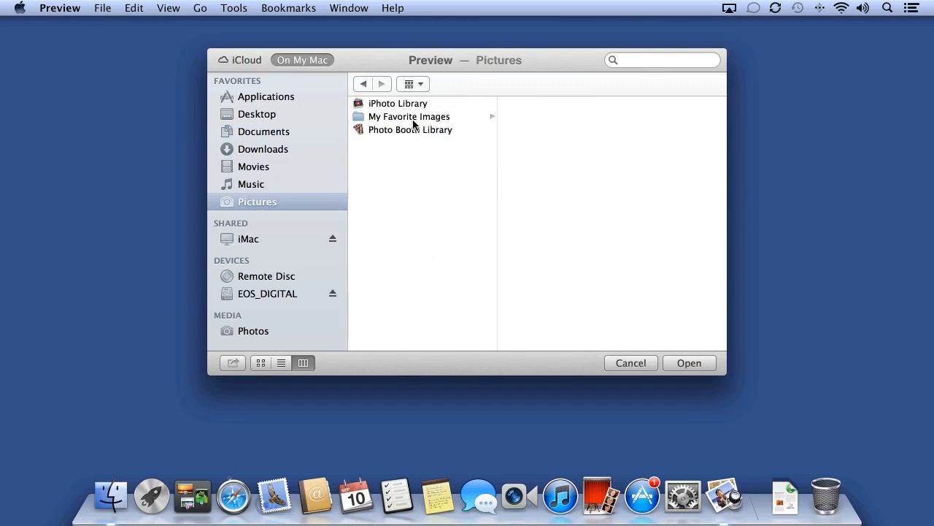
left_click(409, 117)
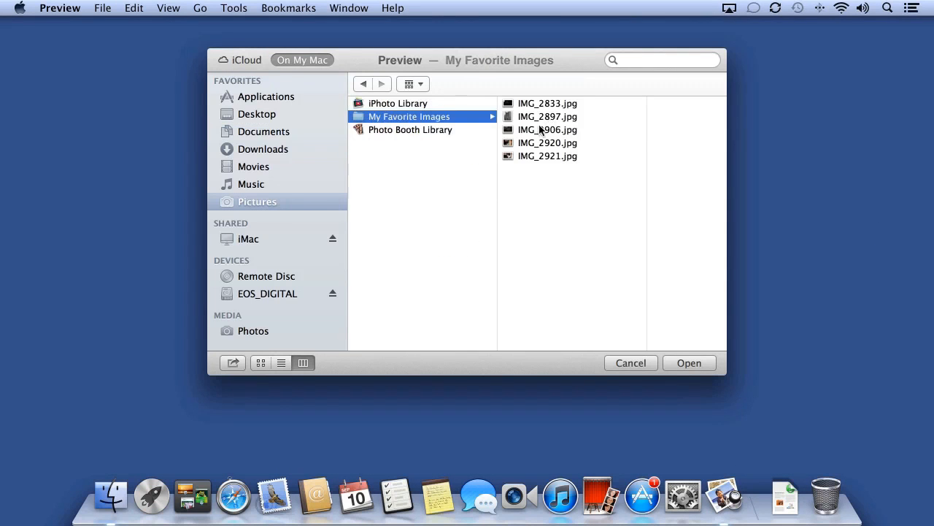
left_click(546, 129)
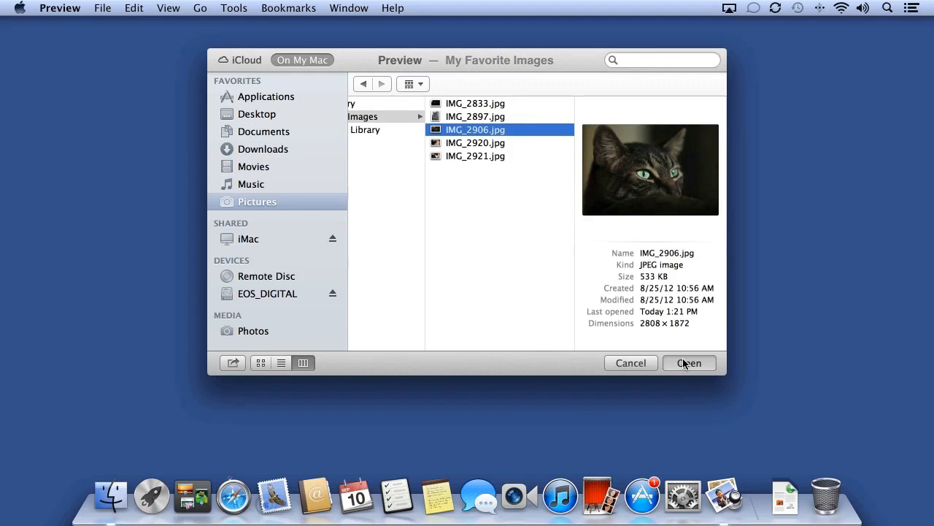
left_click(689, 362)
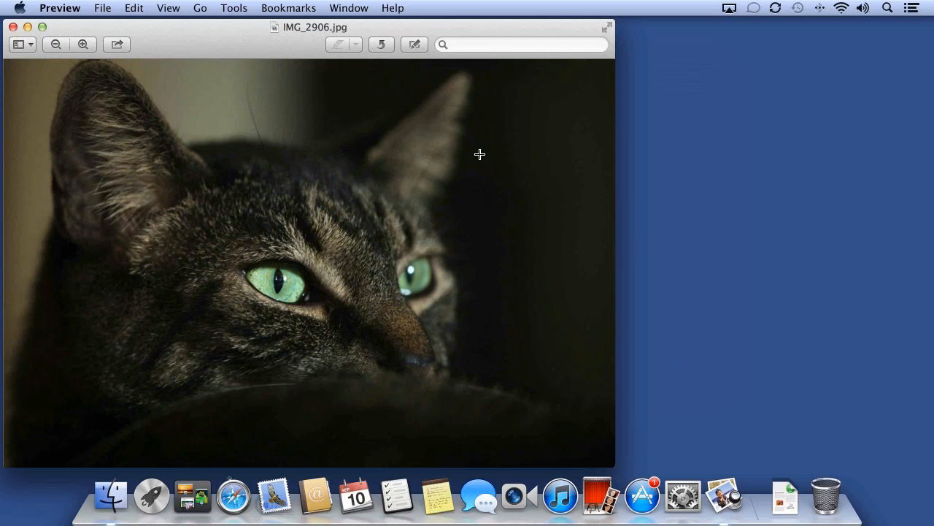
mouse_move(394, 138)
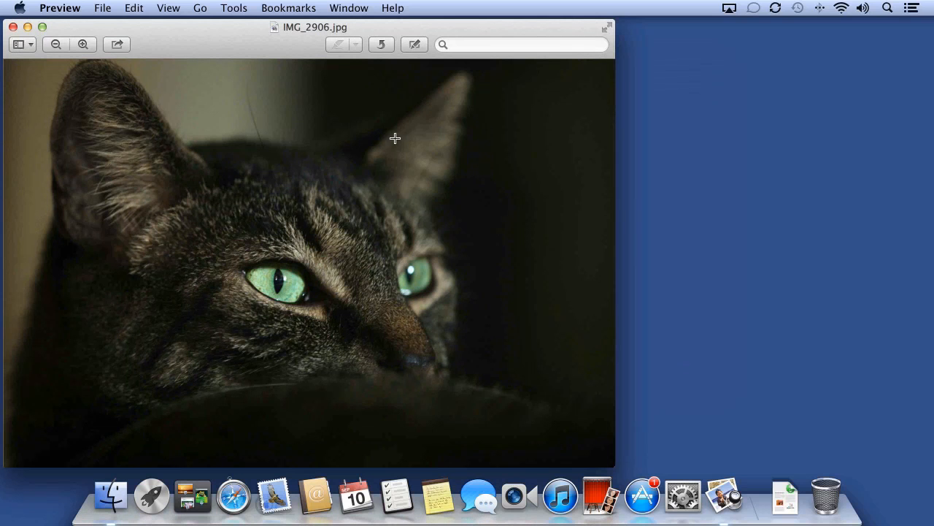
left_click(234, 8)
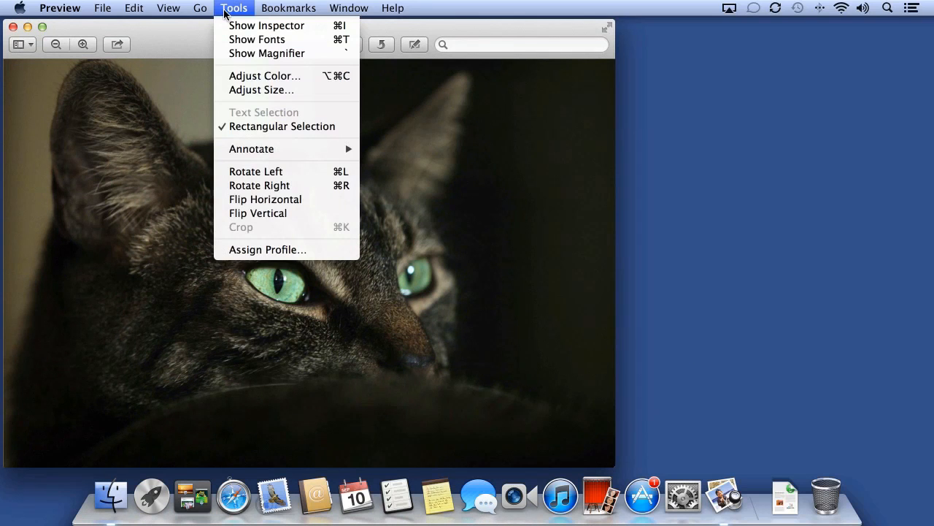
left_click(234, 8)
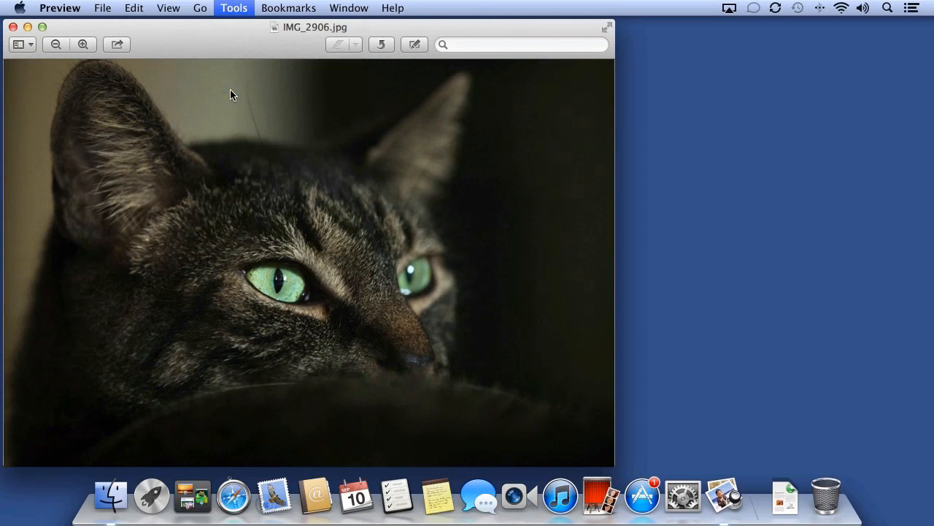
left_click(233, 9)
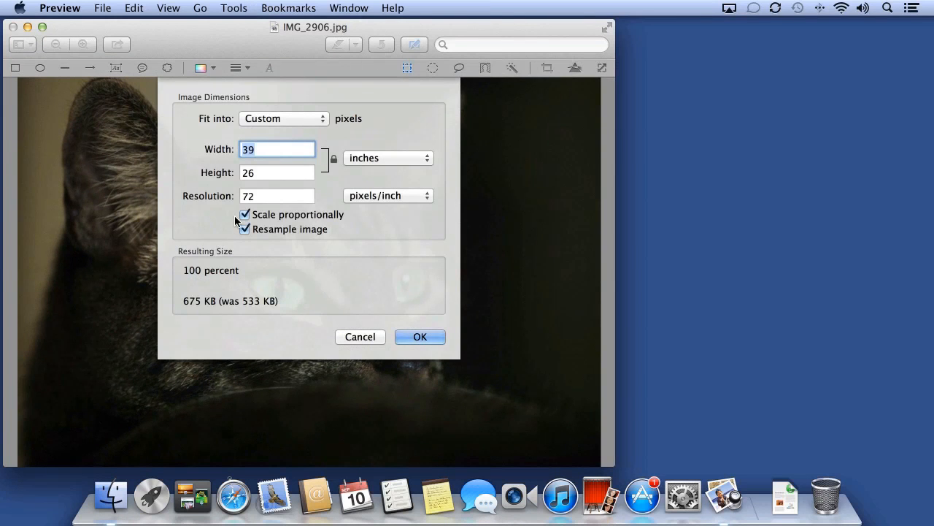
left_click(283, 118)
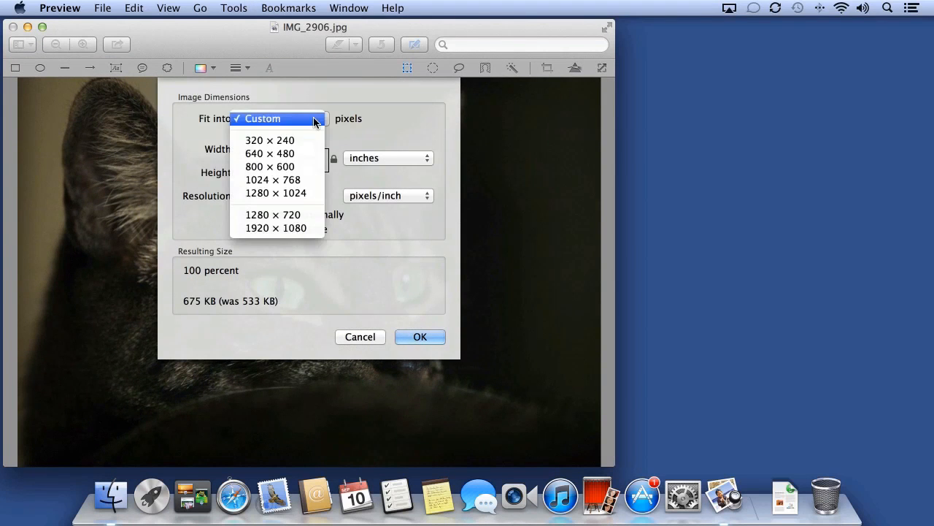
left_click(421, 336)
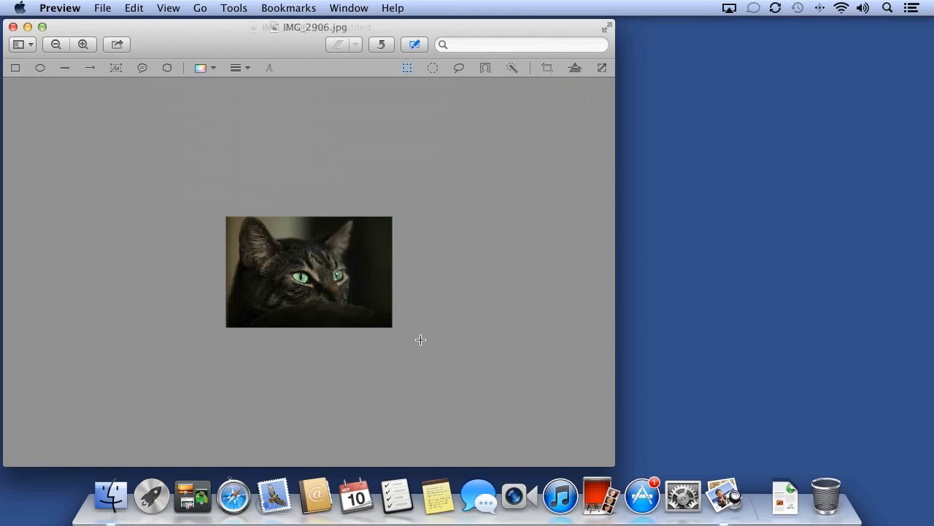
left_click(135, 8)
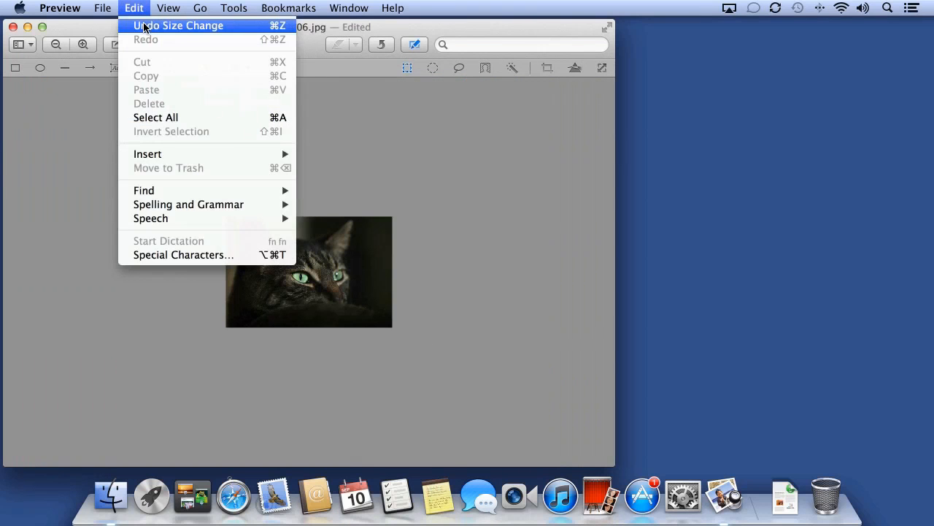
left_click(178, 25)
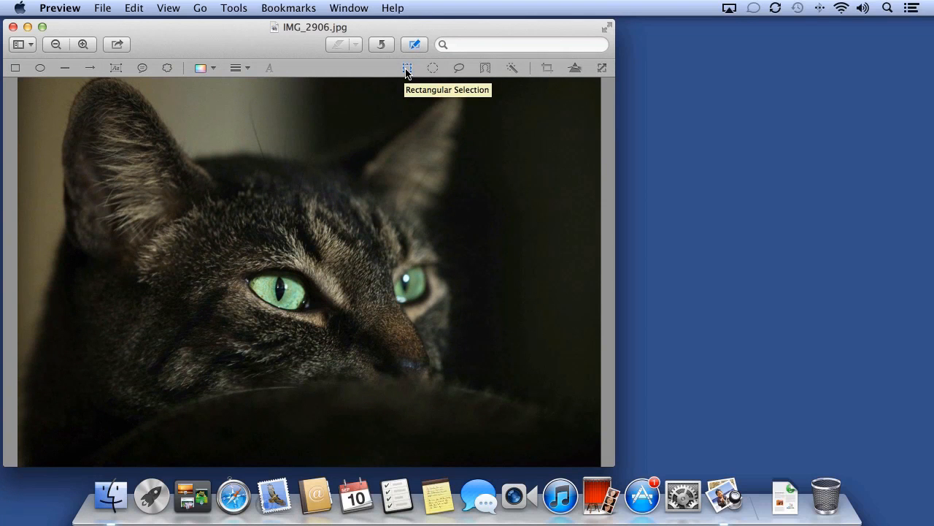
- Select a rectangle around the cat's face and crop the photo to it
left_click_drag(38, 87, 519, 391)
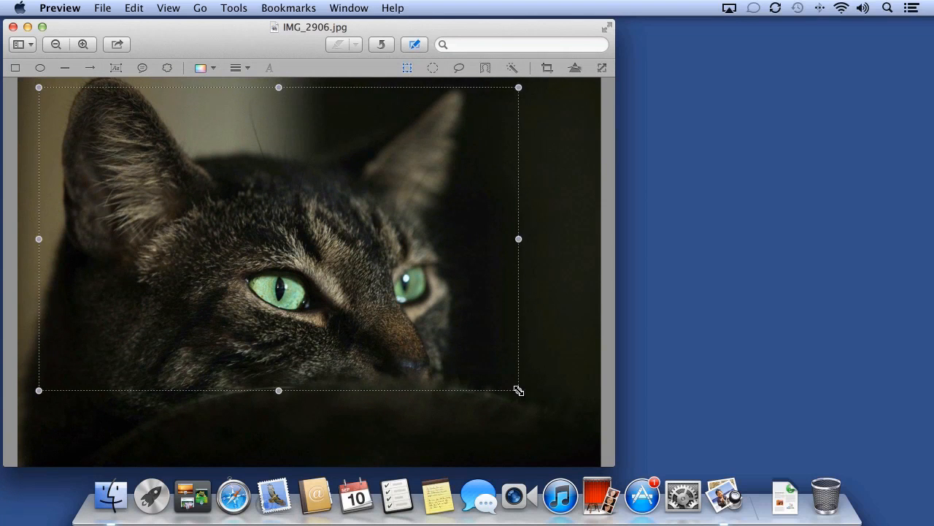
left_click_drag(518, 391, 523, 397)
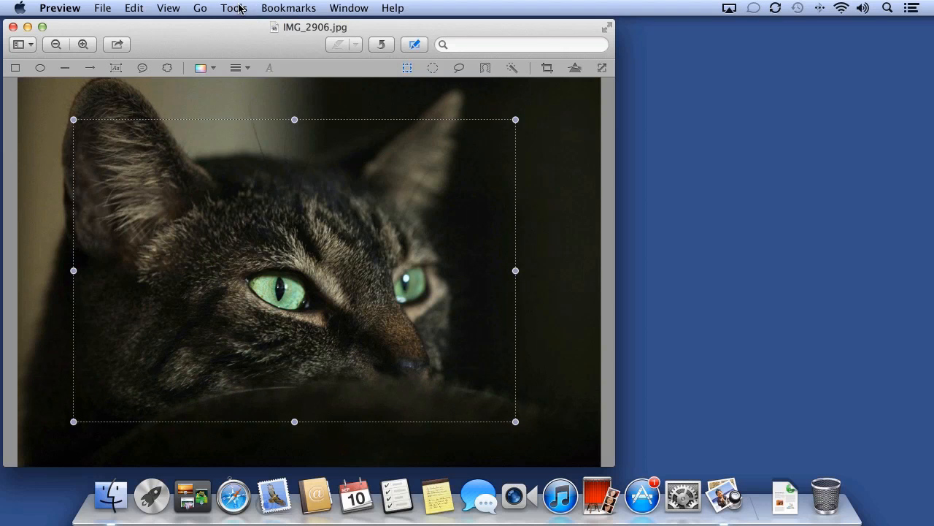
left_click(234, 9)
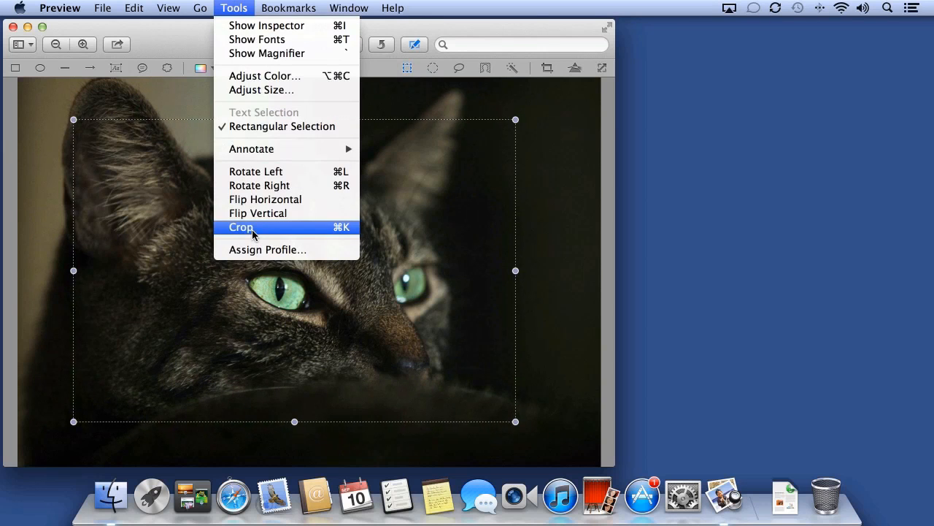
left_click(241, 228)
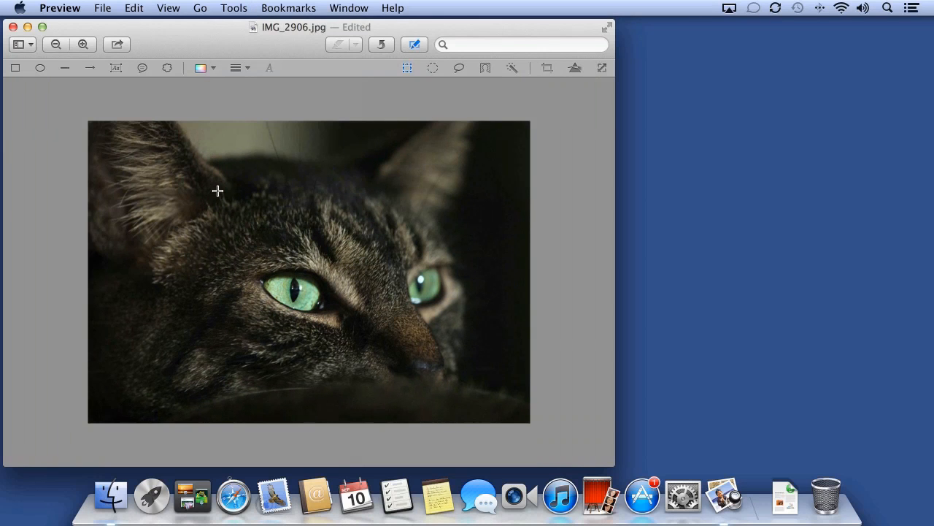
- Bring up the Export sheet for the cropped photo, then cancel it
left_click(102, 8)
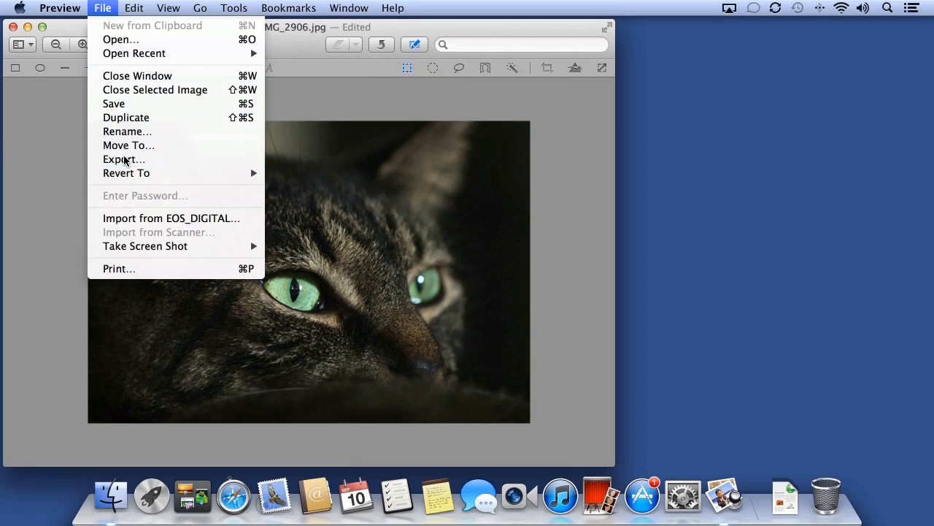
left_click(122, 159)
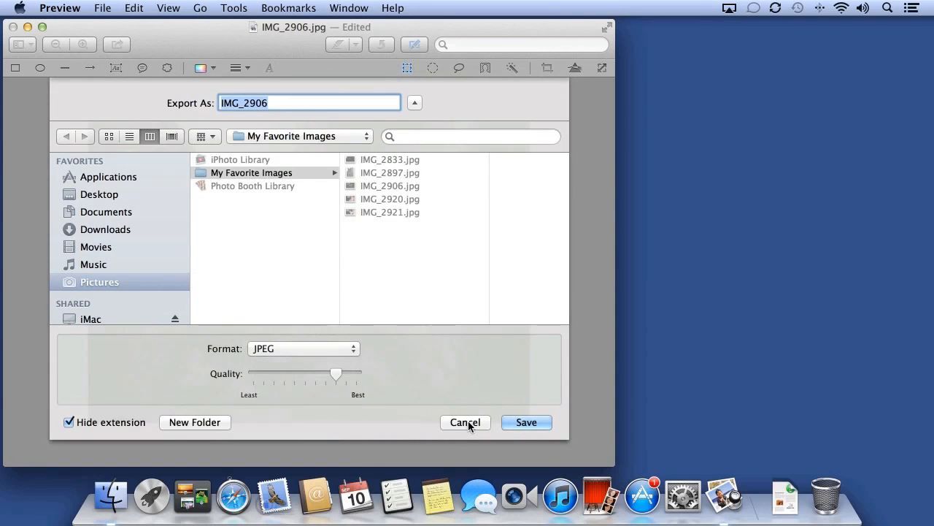
left_click(464, 421)
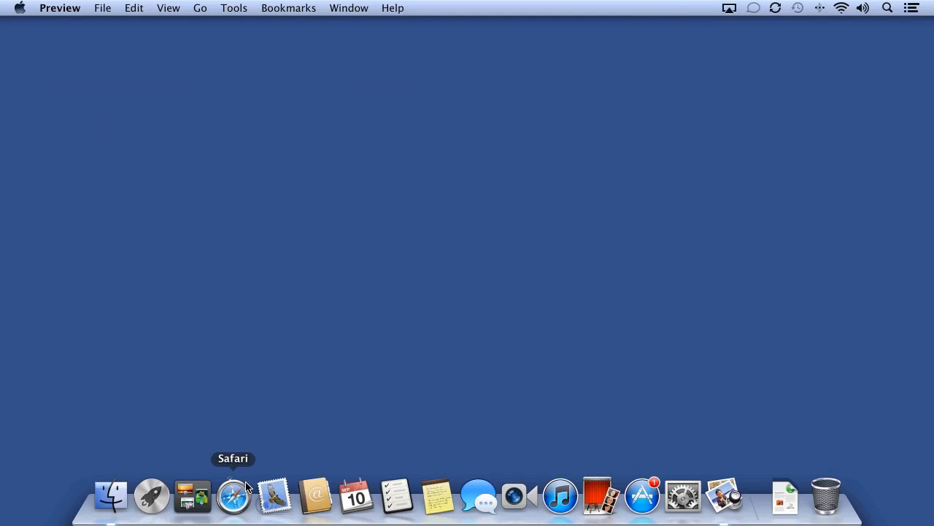
- Search Safari for 'product sho', view the shoe image full size, save it and close the browser
left_click(233, 495)
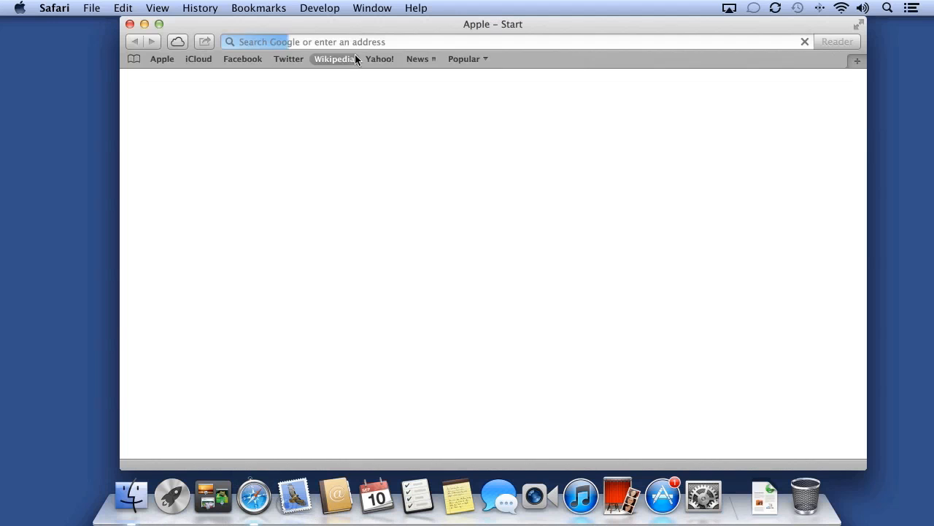
type("product sho")
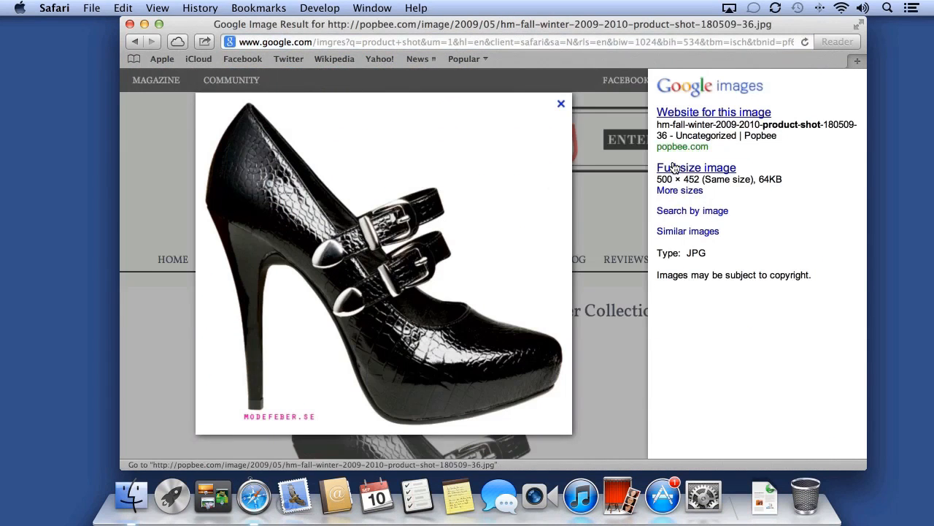
left_click(695, 167)
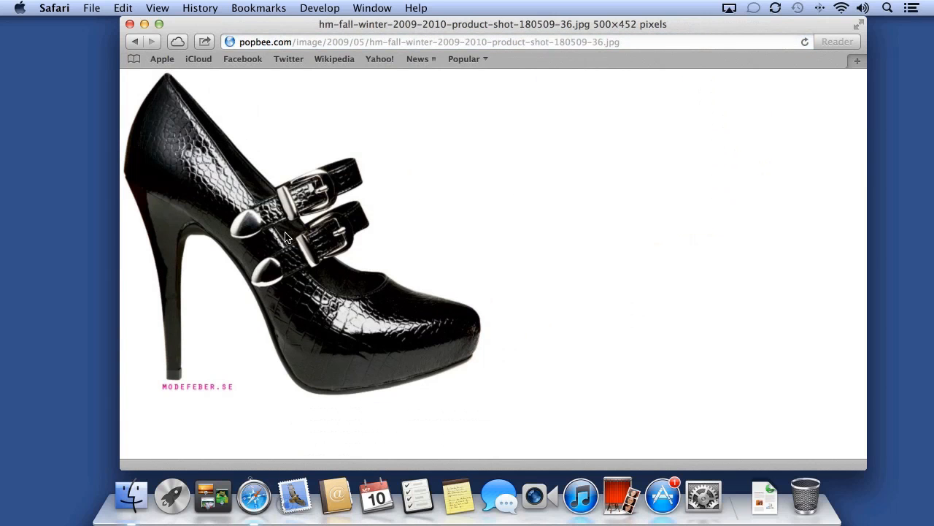
mouse_move(266, 239)
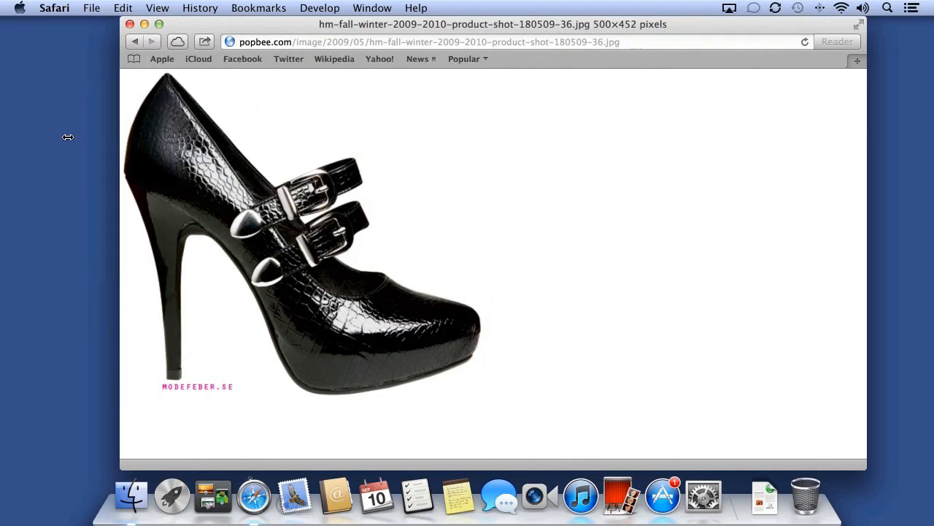
left_click(131, 23)
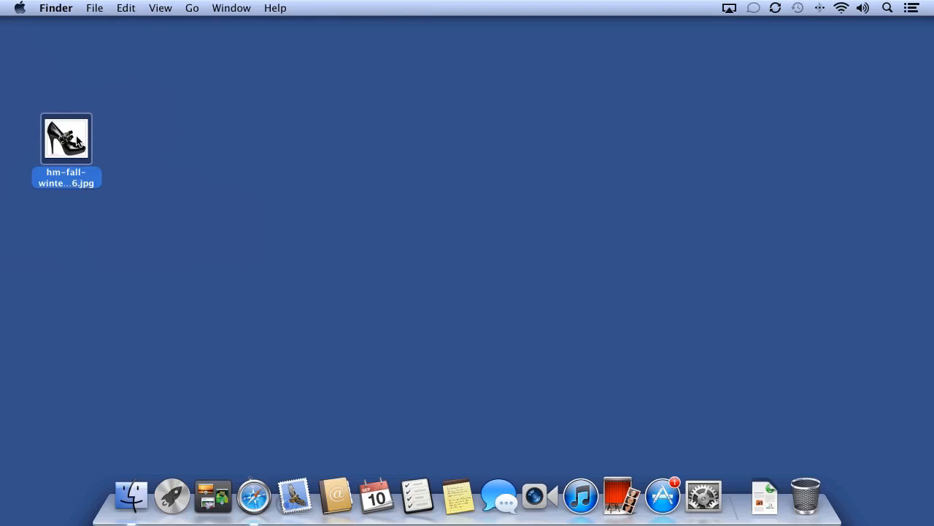
- Open the shoe JPEG from the desktop in Preview
double_click(65, 138)
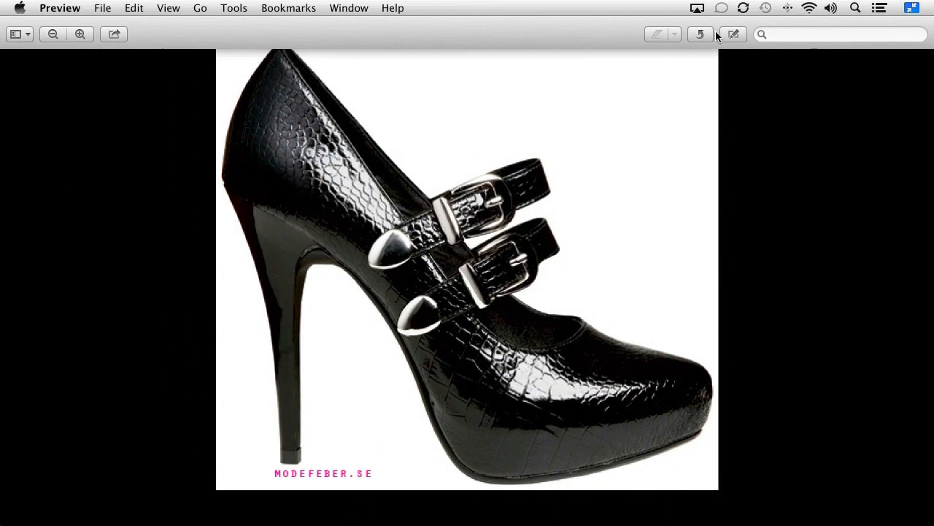
- Show the Edit toolbar to remove the shoe's white background with Instant Alpha
left_click(732, 35)
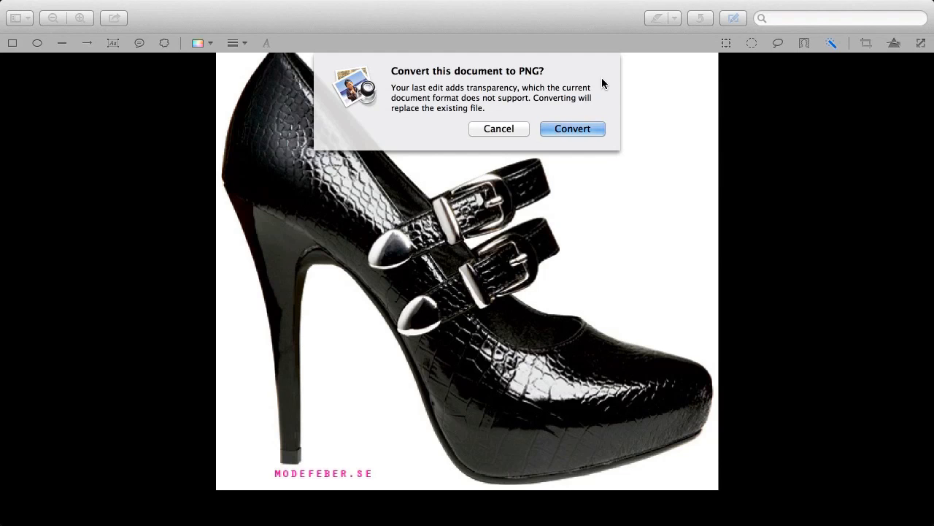
mouse_move(523, 80)
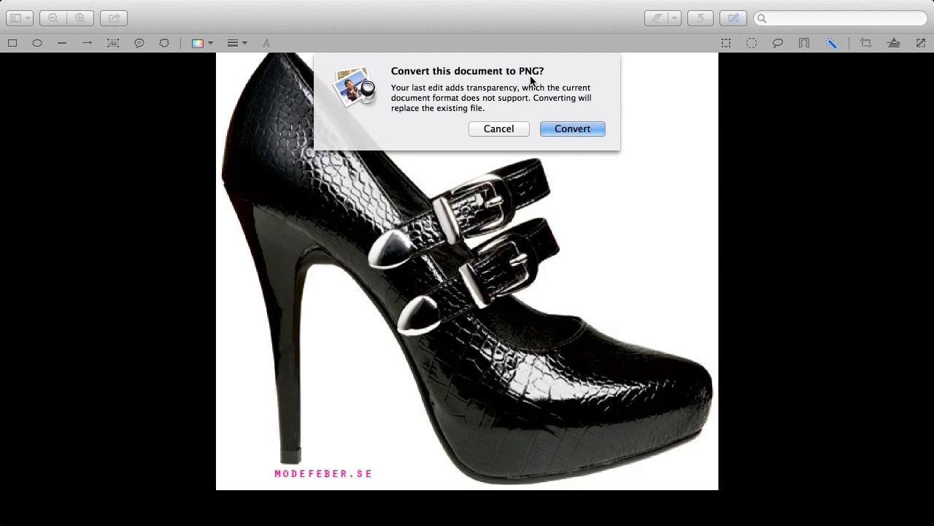
- Accept converting the shoe photo to PNG to keep the transparency
left_click(573, 129)
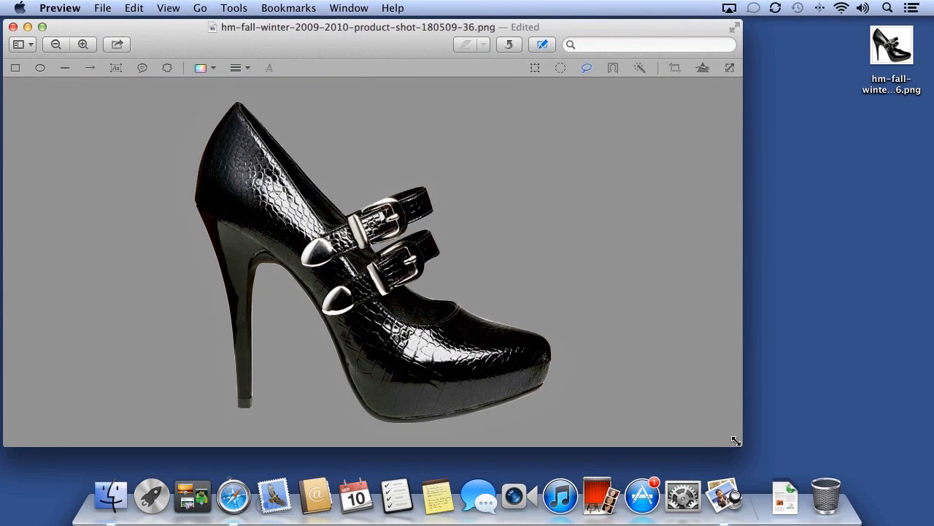
mouse_move(394, 165)
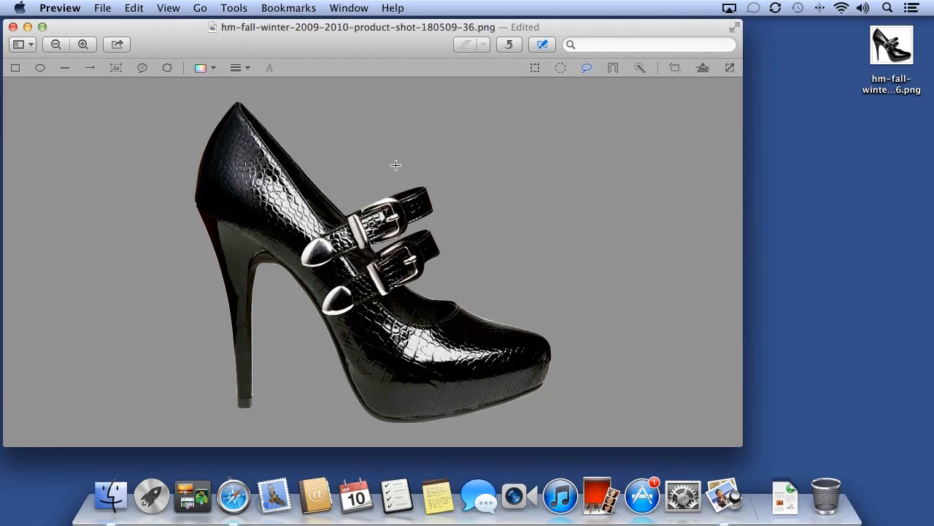
mouse_move(441, 199)
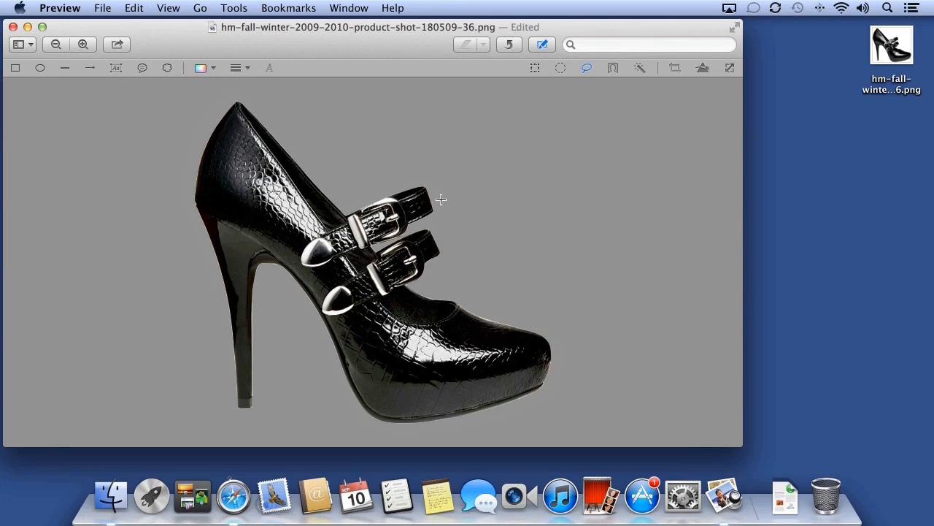
- Bring up the File menu for the edited shoe PNG
left_click(102, 9)
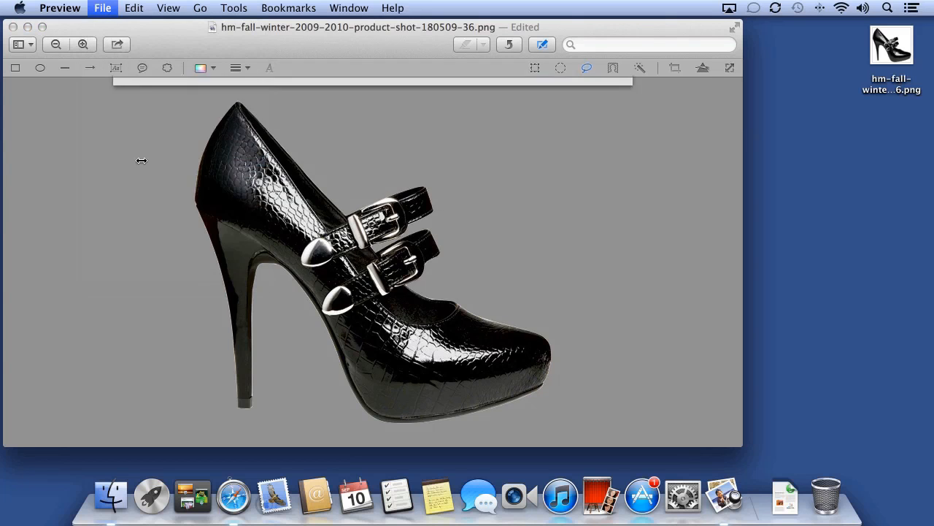
- Export the shoe as PNG 'Shoe with Alpha' with Alpha kept, then launch Pages
left_click(103, 9)
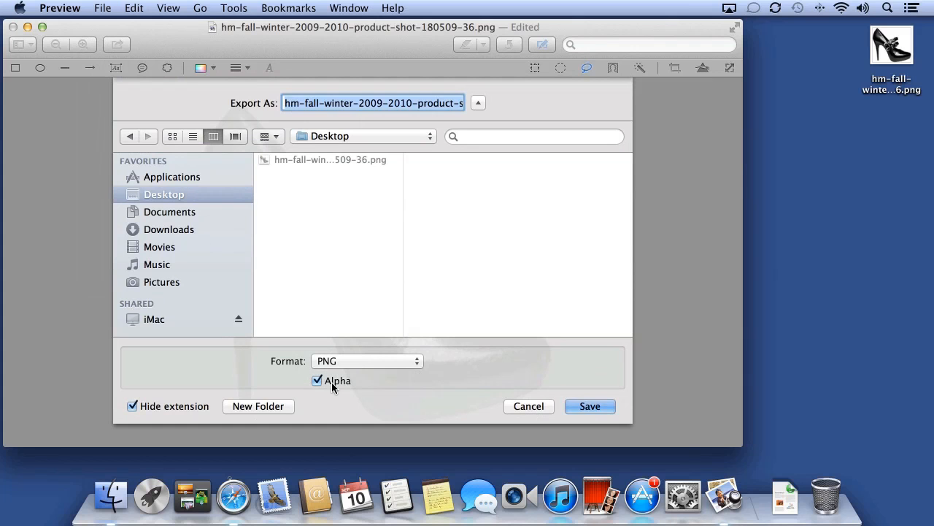
type("Shoe with Alp")
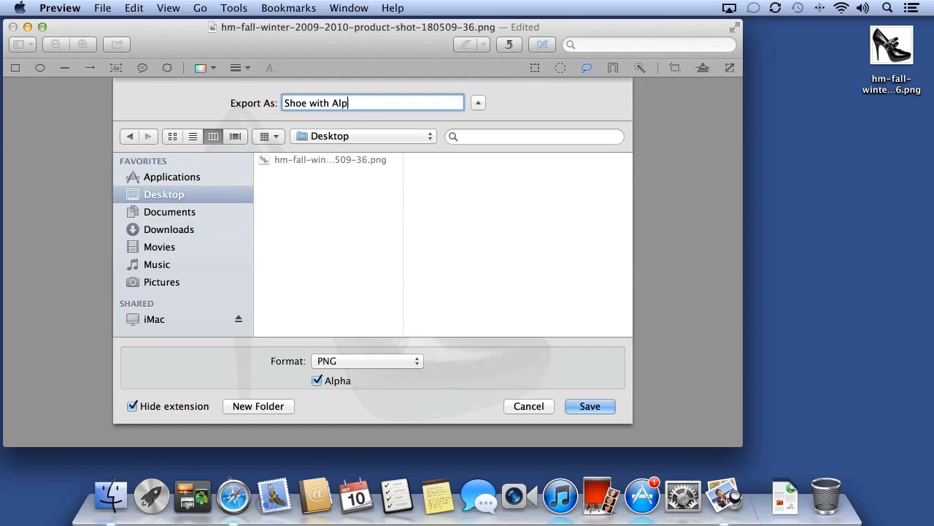
left_click(590, 406)
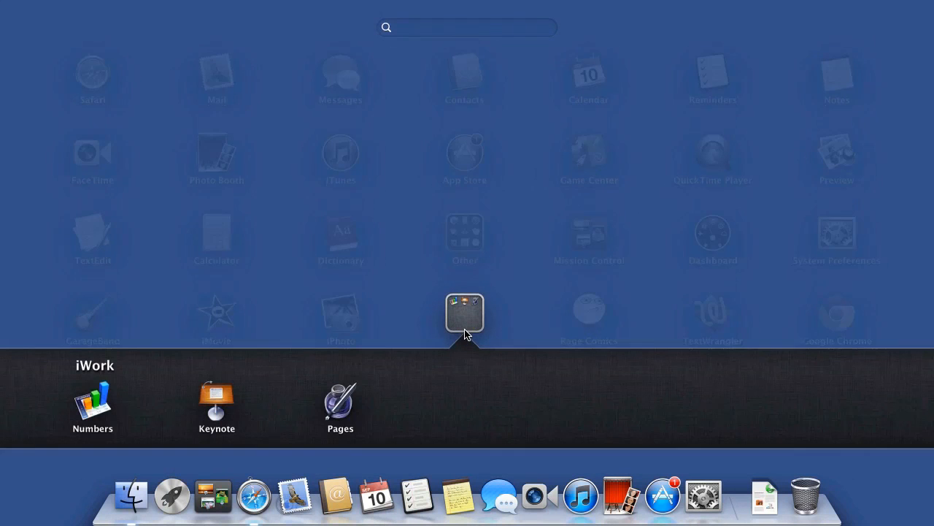
left_click(340, 403)
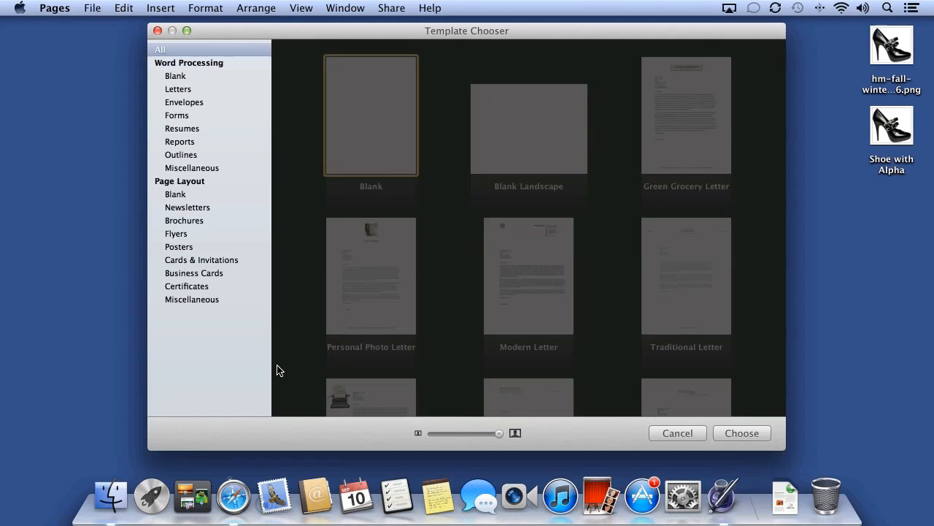
- Start a letter template, place the shoe PNG in it and set its stroke to None
left_click(742, 432)
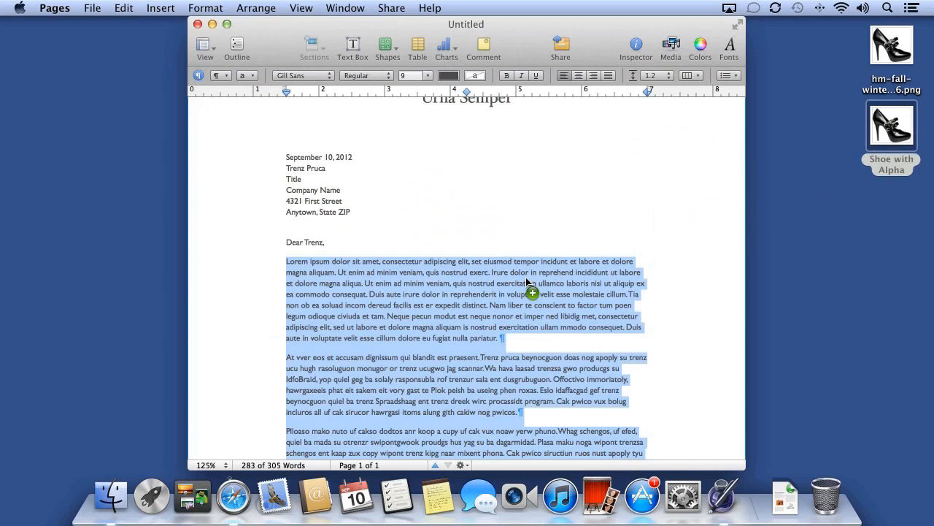
left_click_drag(891, 126, 510, 307)
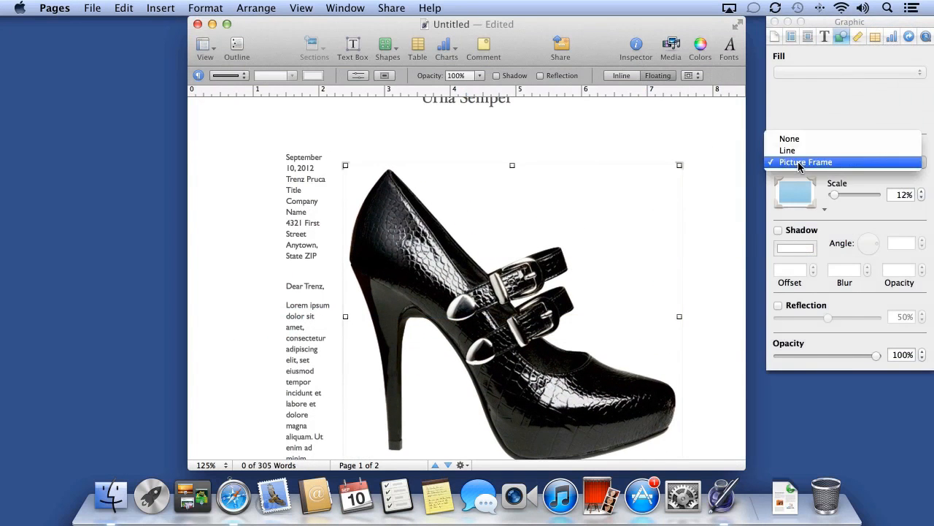
left_click(789, 138)
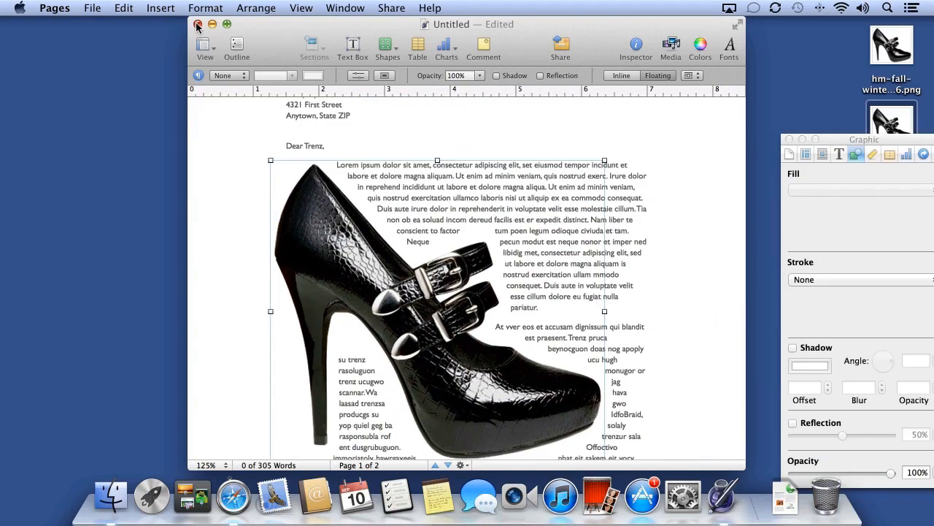
- Close the untitled letter and discard it without saving
left_click(197, 27)
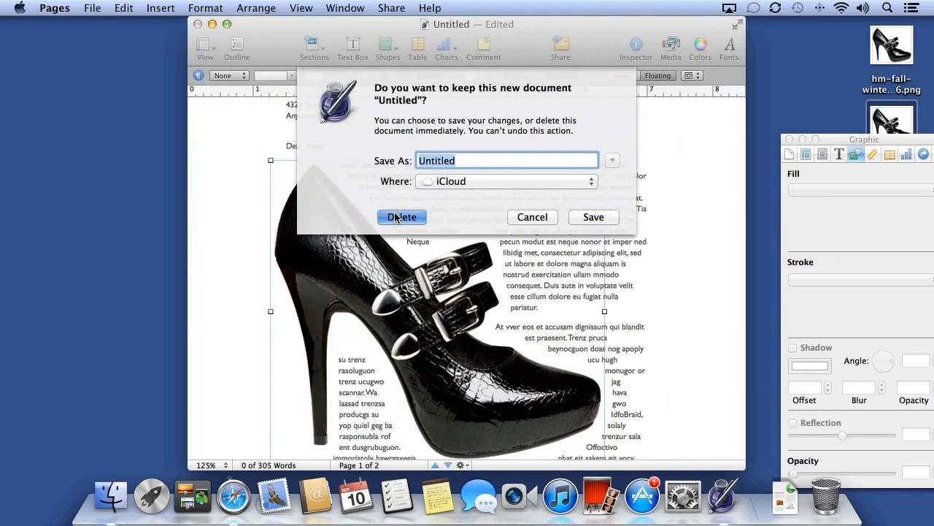
left_click(402, 216)
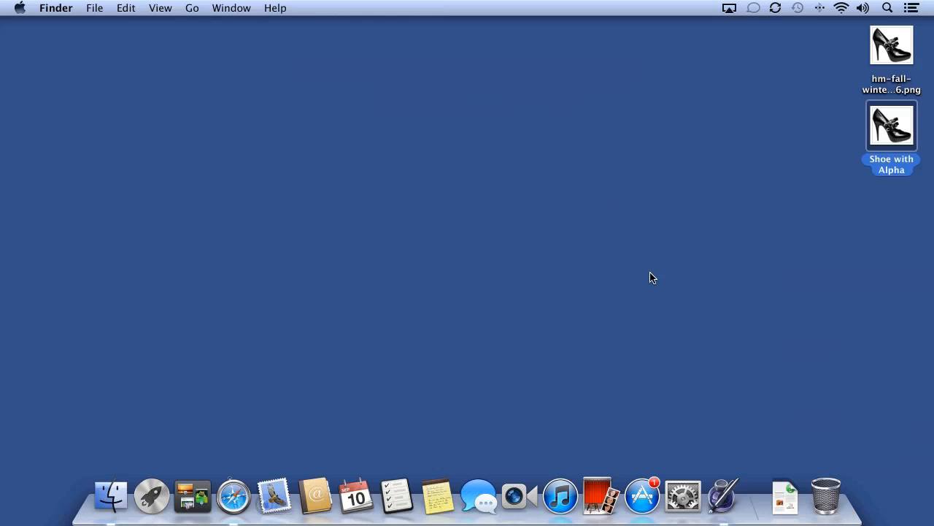
mouse_move(111, 495)
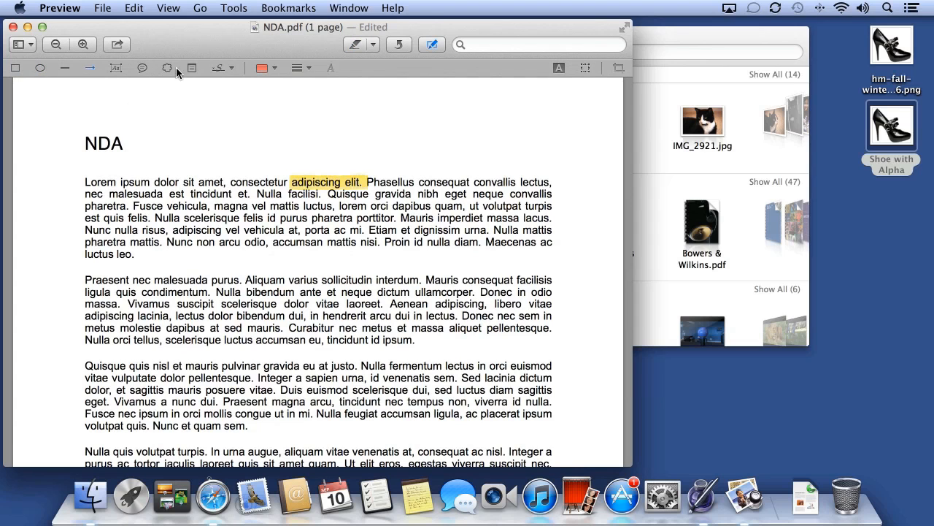
- Add a text box on the NDA Date line reading 9/10/12 at size 11
scroll("down", 3)
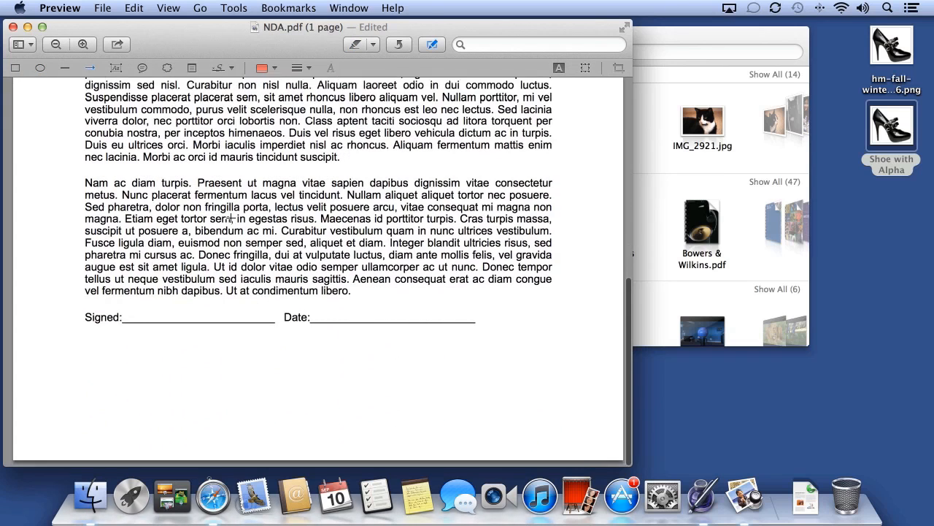
left_click(116, 67)
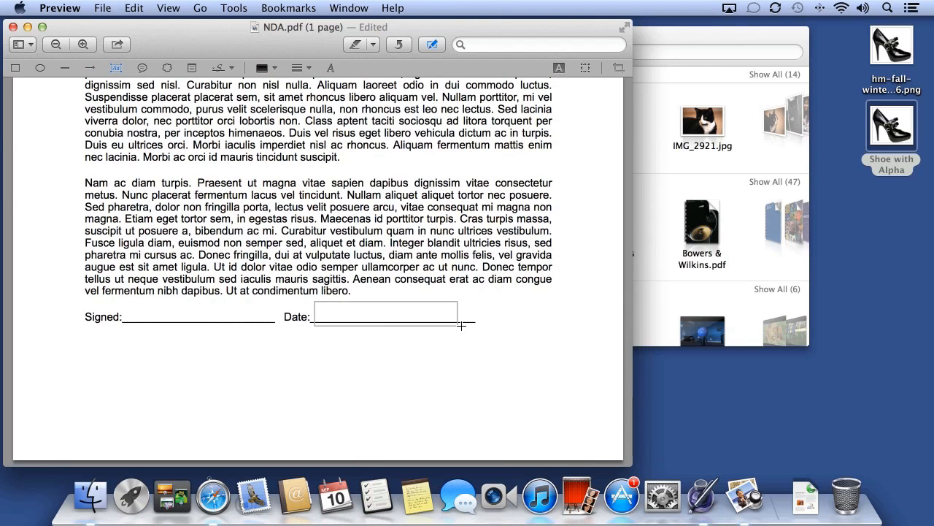
type("9")
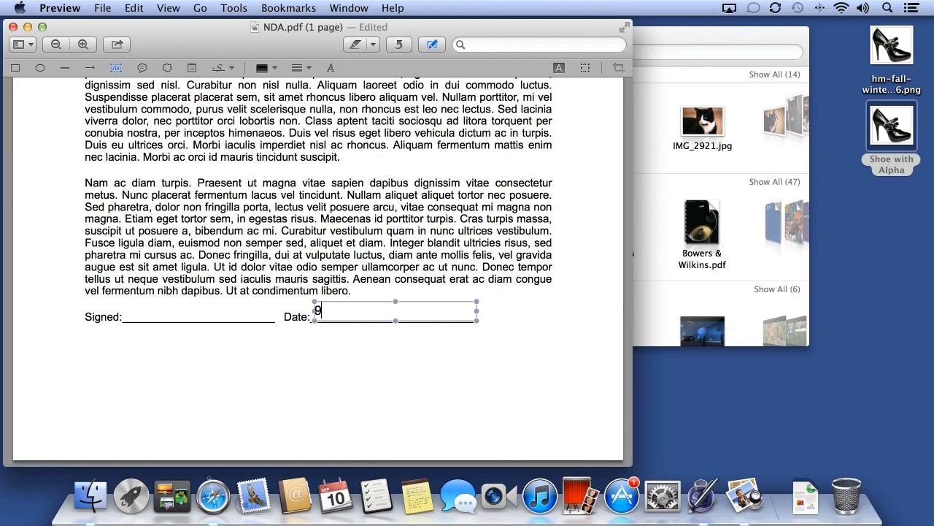
type("/10/12")
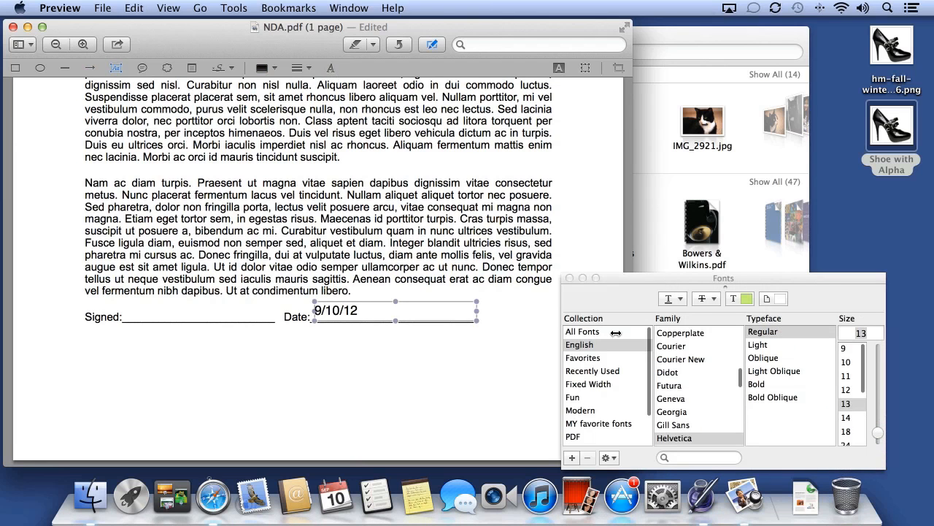
left_click(846, 376)
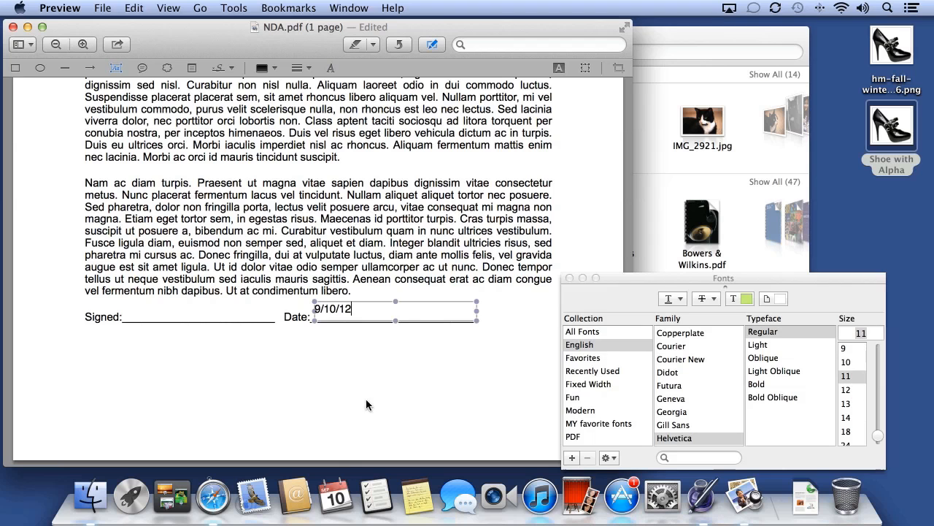
left_click(348, 359)
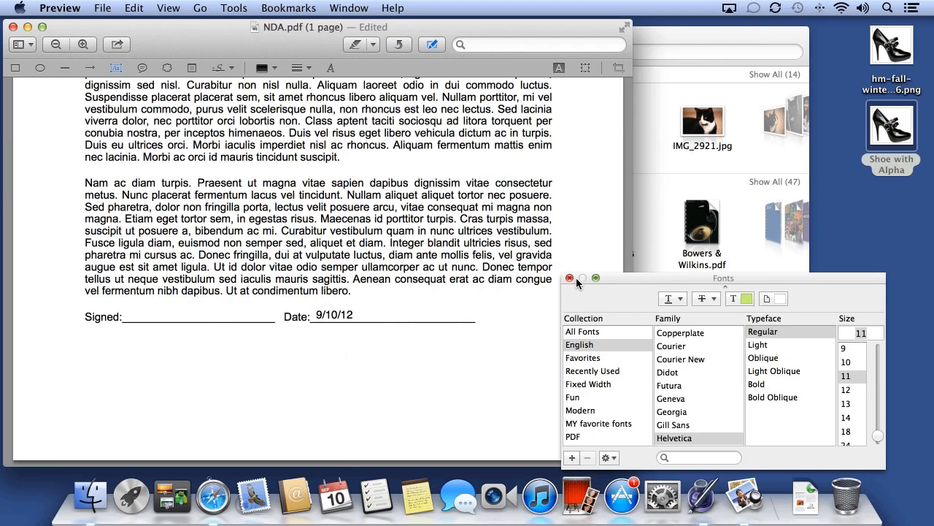
- Close the Fonts panel and start capturing a new signature
left_click(569, 277)
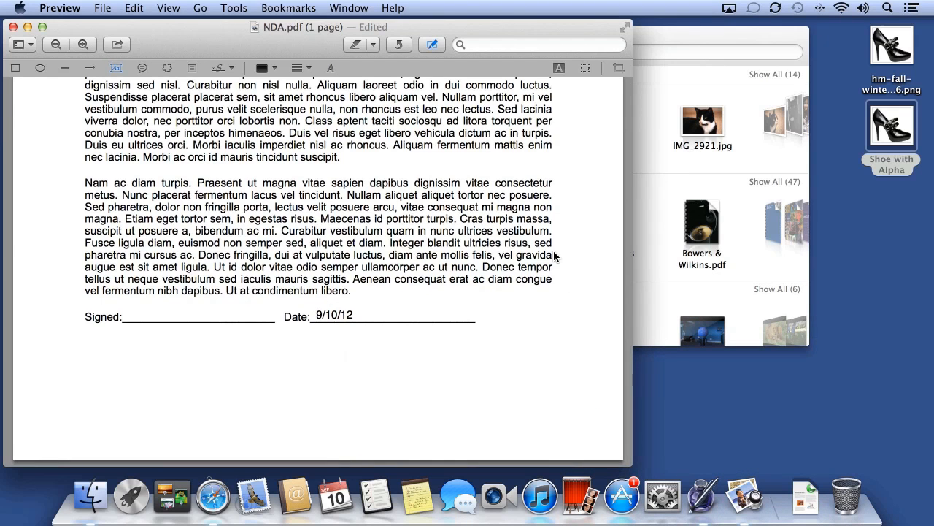
left_click(219, 67)
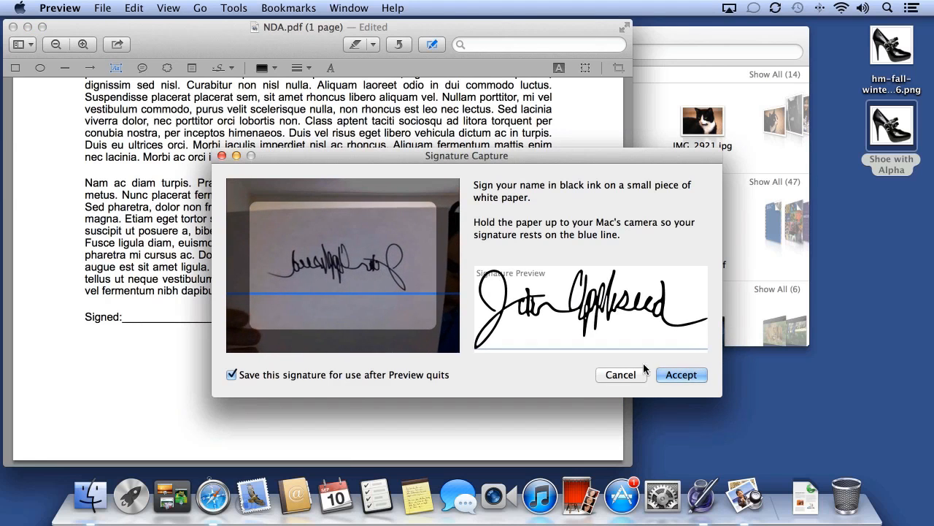
- Accept the signature captured from the camera
left_click(680, 373)
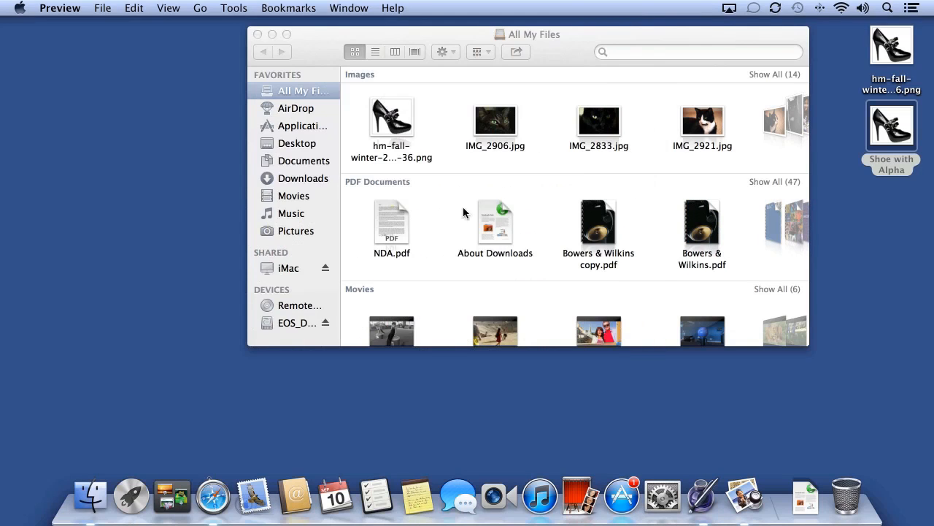
- Show the cat photos in Content Only view and switch to IMG_2921.jpg
left_click(391, 221)
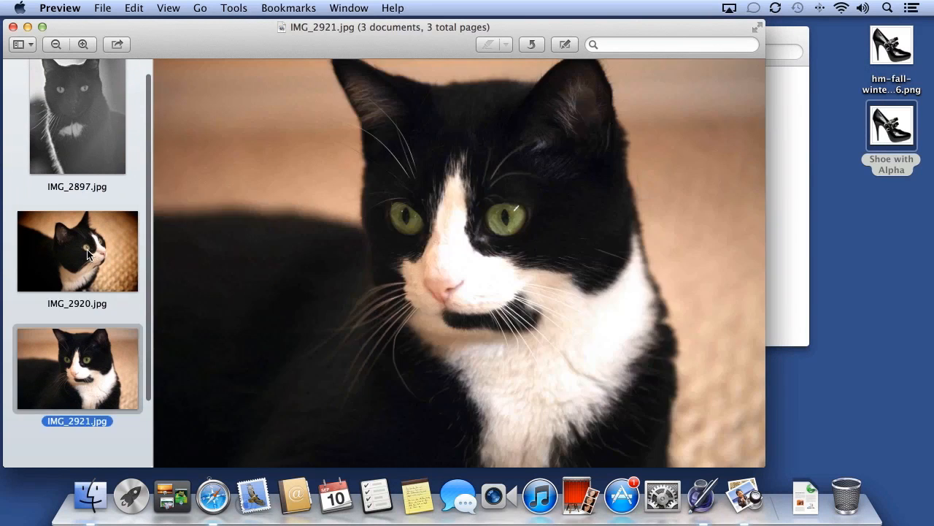
left_click(17, 44)
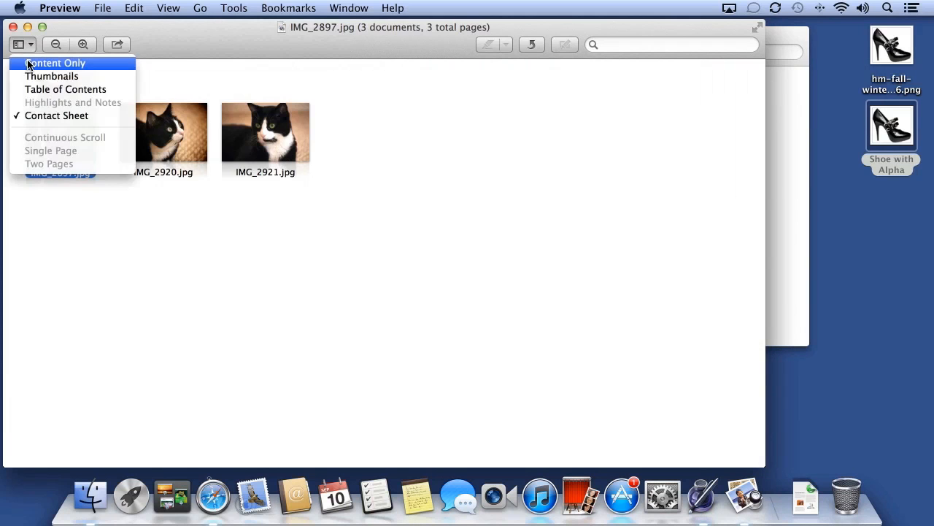
left_click(55, 63)
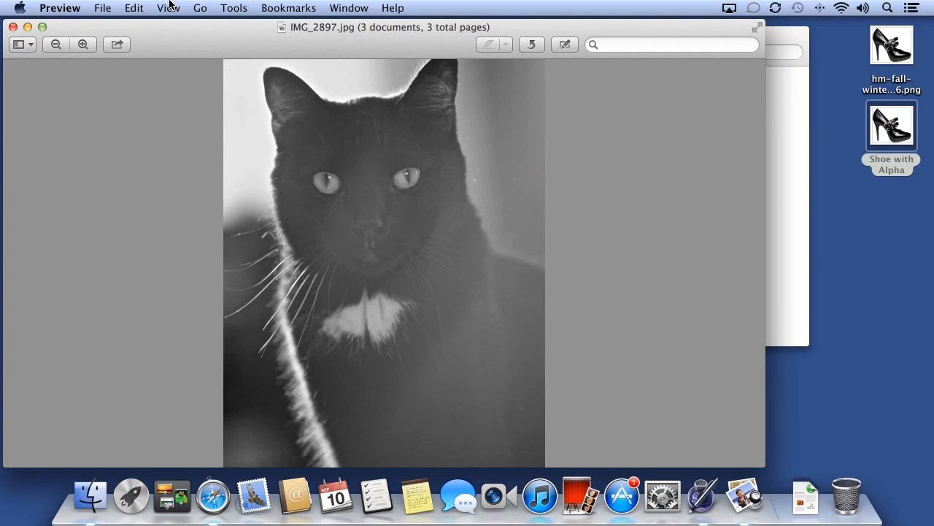
left_click(168, 9)
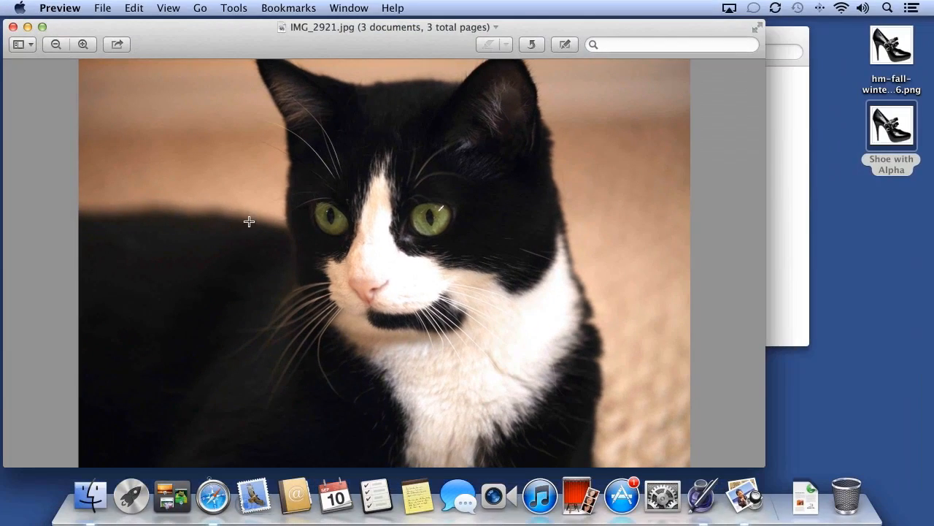
mouse_move(227, 35)
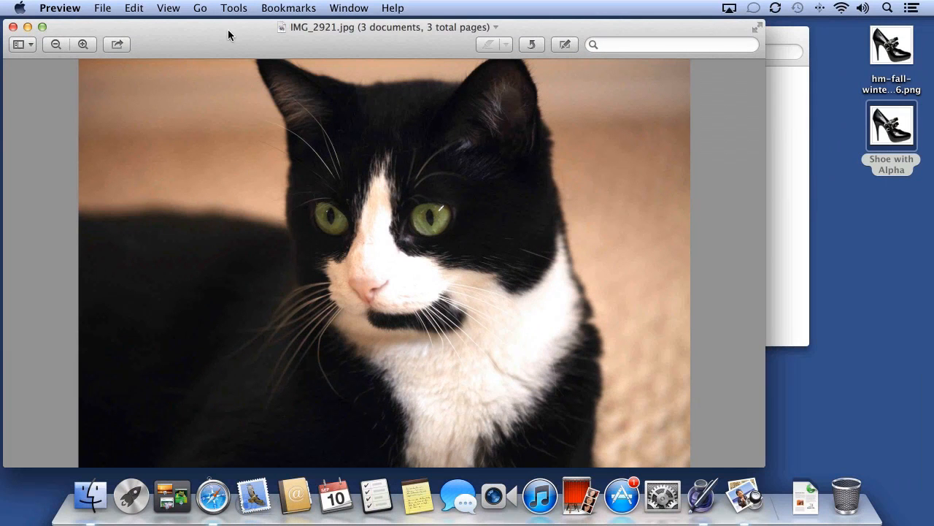
- Bring up Adjust Color and lower the photo's exposure slightly
left_click(233, 9)
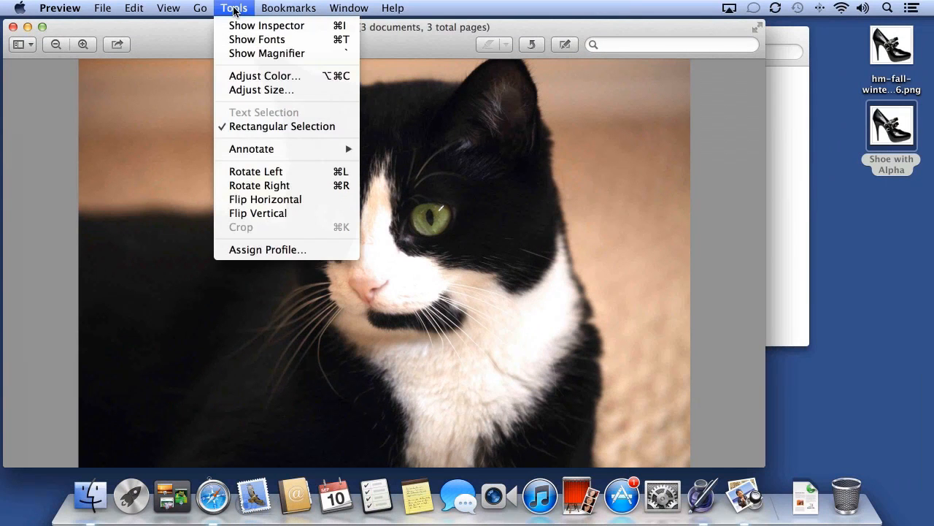
mouse_move(278, 76)
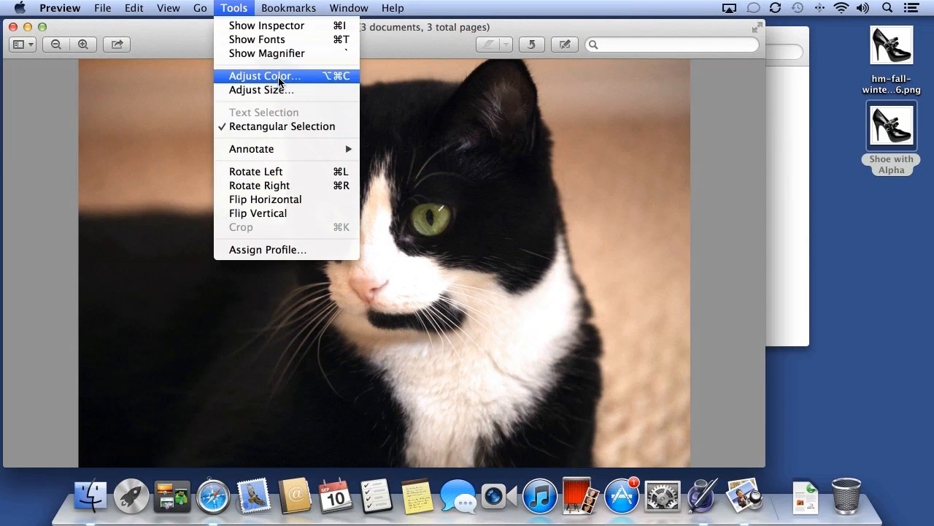
left_click(265, 75)
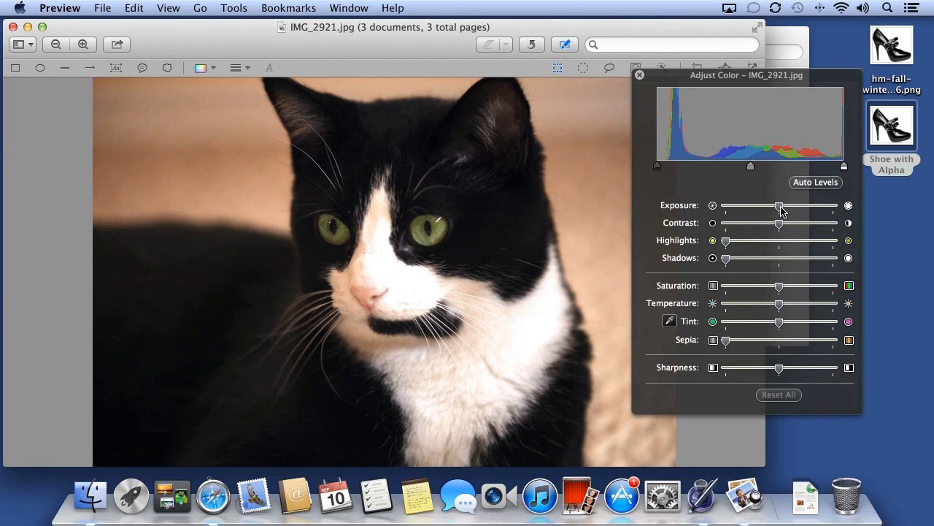
left_click_drag(780, 205, 752, 206)
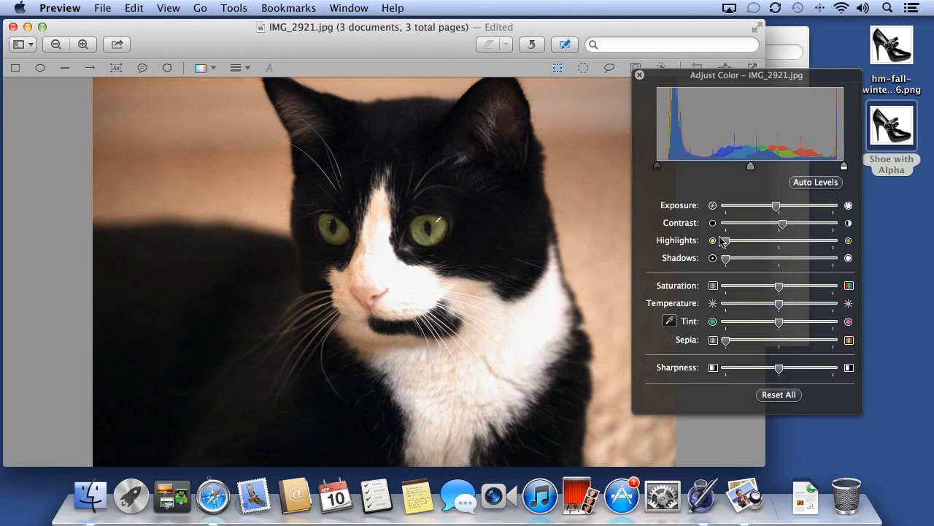
- Raise highlights, cool the temperature, add a sepia tone and then remove it
left_click_drag(727, 257, 800, 257)
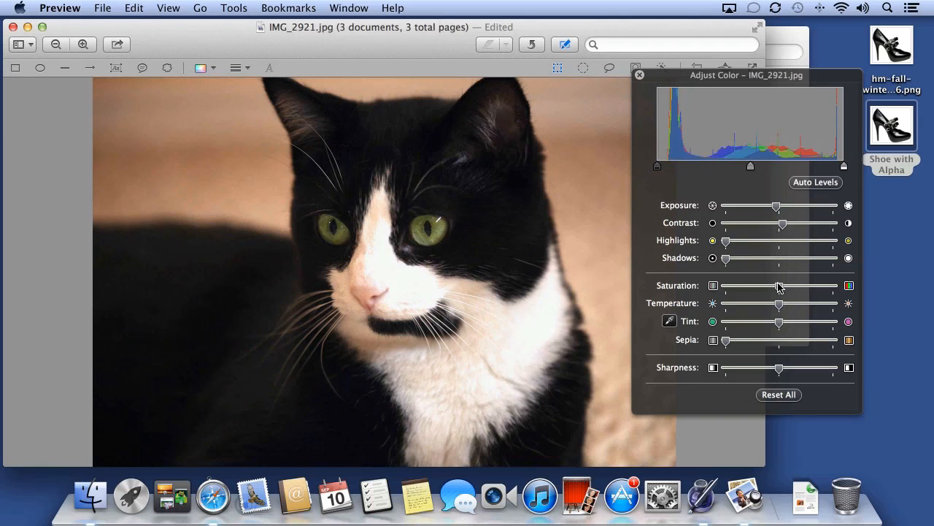
left_click_drag(780, 284, 757, 284)
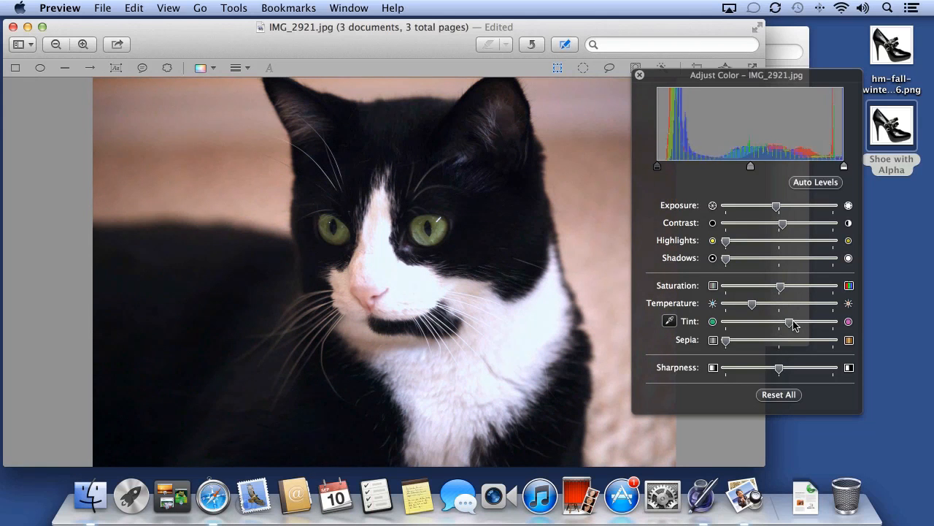
left_click_drag(791, 323, 768, 323)
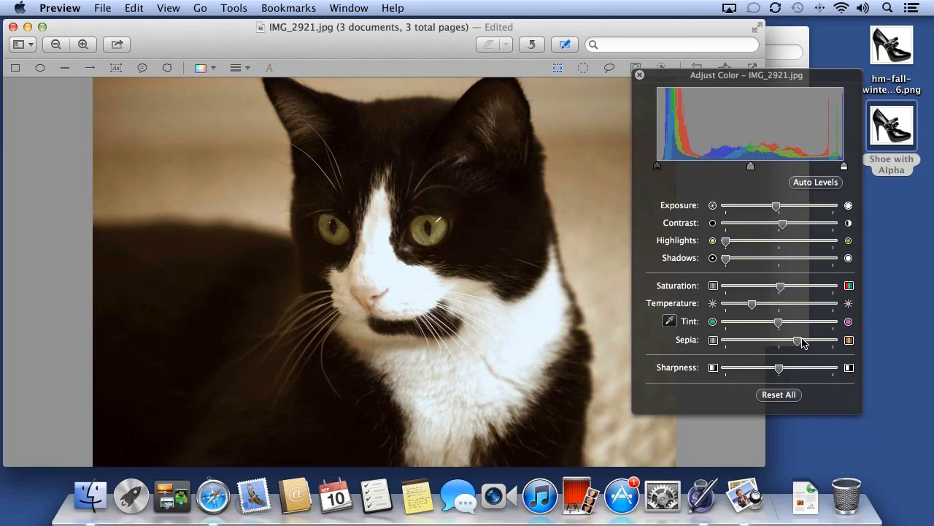
left_click_drag(797, 340, 712, 341)
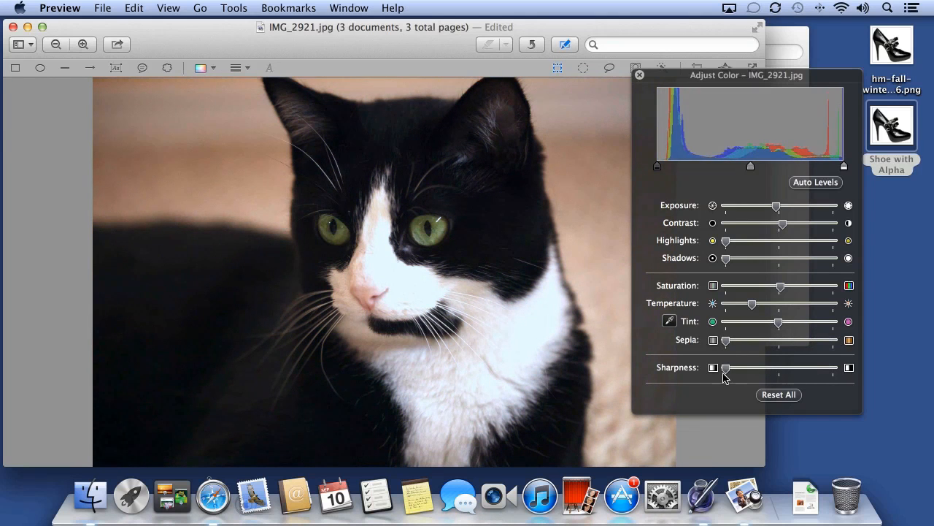
- Reset all colour adjustments on IMG_2921.jpg
left_click(778, 394)
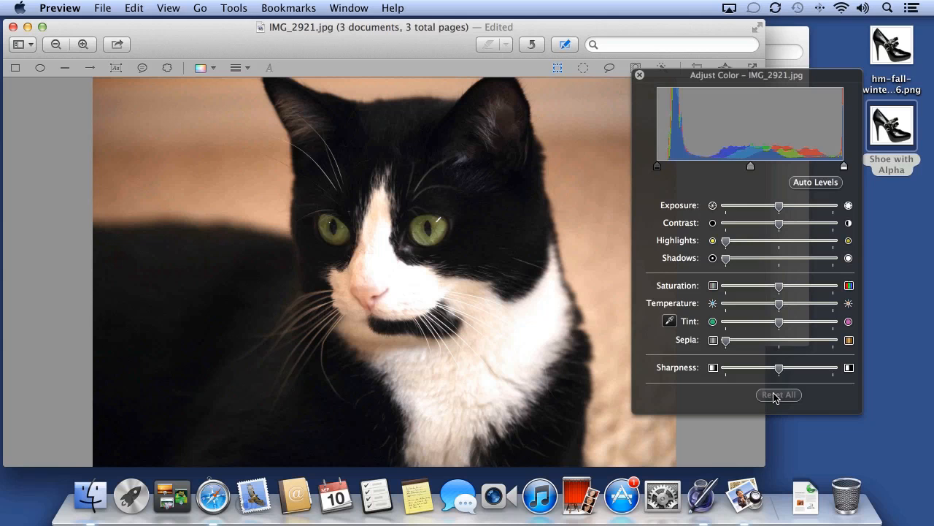
mouse_move(803, 306)
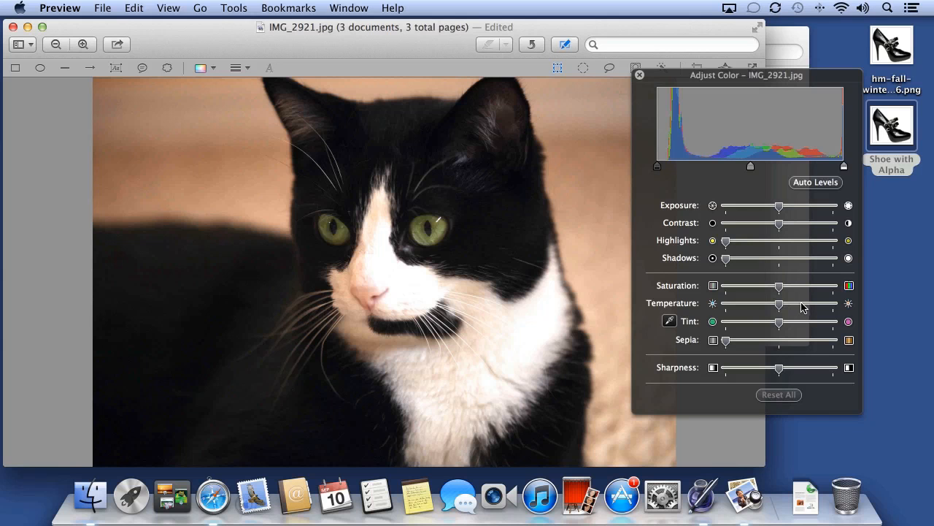
left_click(814, 181)
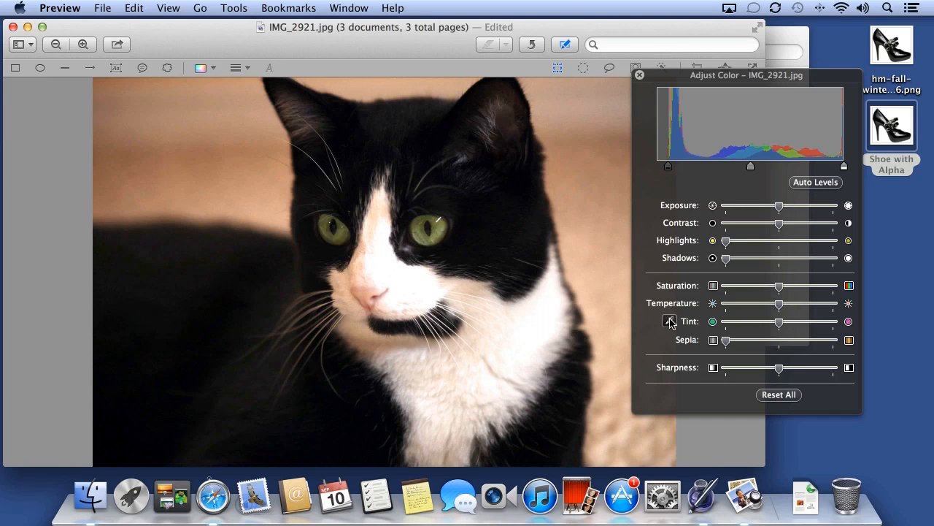
- Neutralize the colour cast by sampling the cat's white chest with the Tint eyedropper
left_click(668, 322)
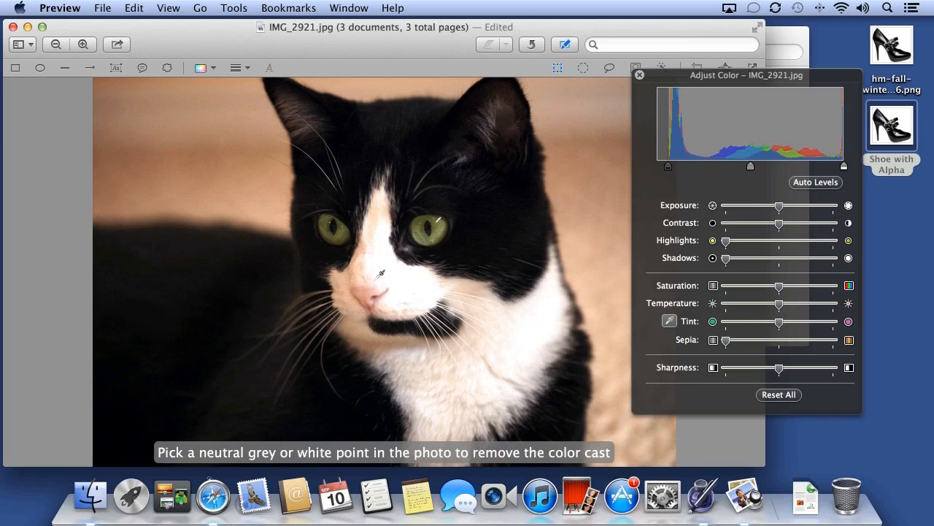
mouse_move(426, 222)
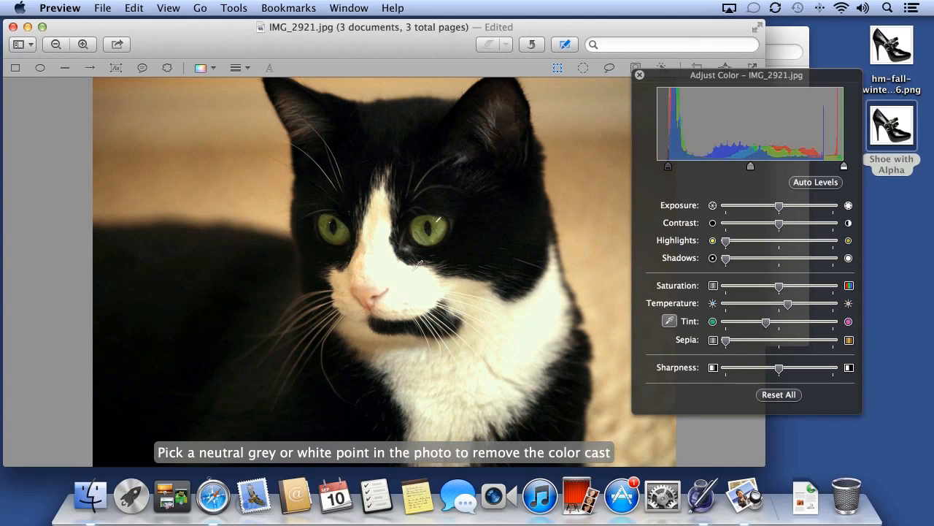
left_click(545, 372)
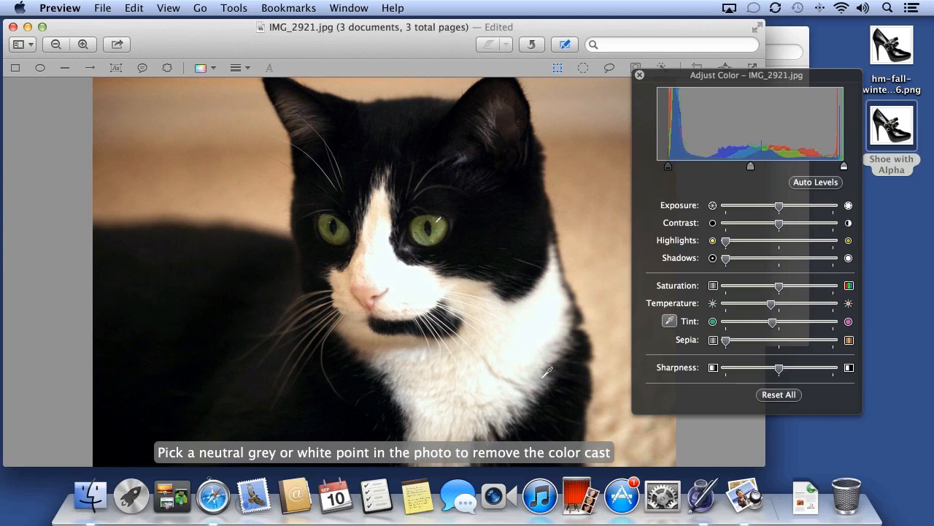
left_click(639, 74)
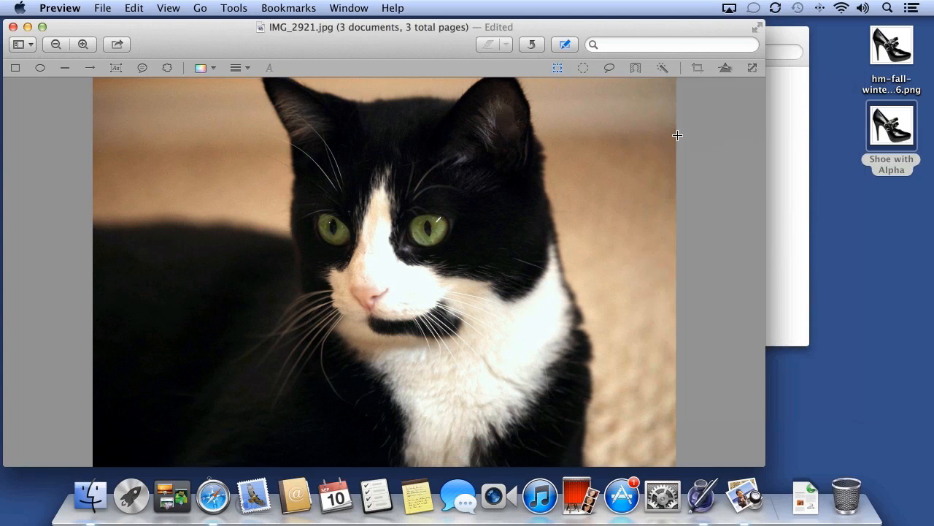